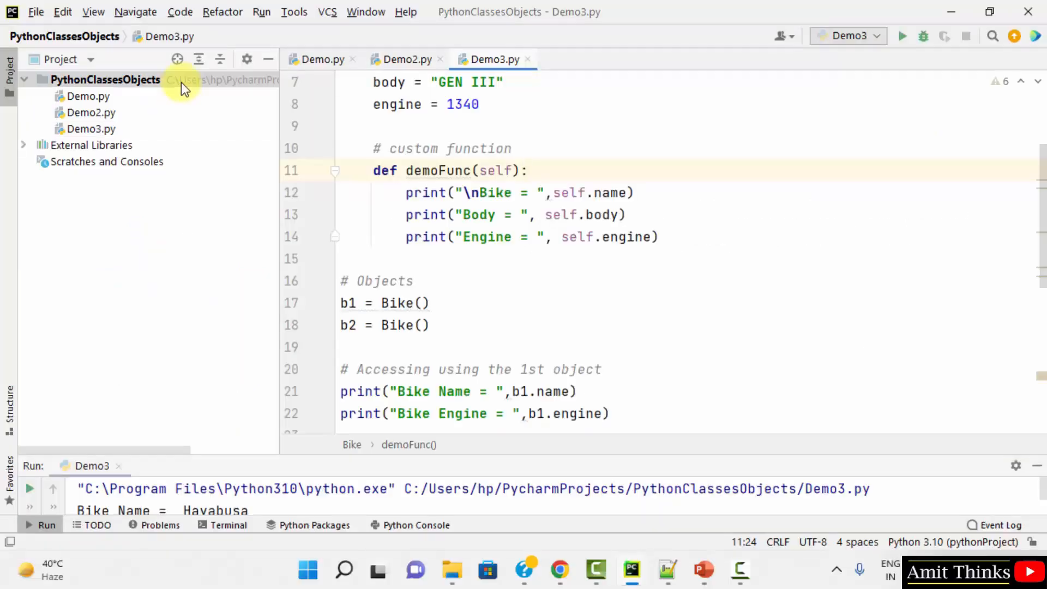
# Step: Create a new Python file named Demo4 in the PythonClassesObjects project
pyautogui.rightClick(105, 79)
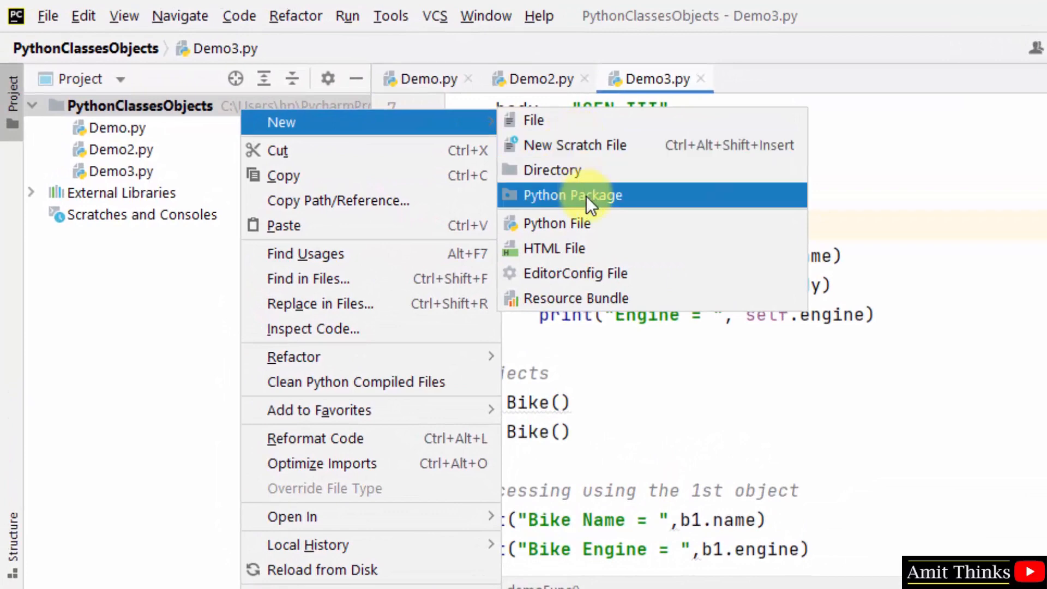
pyautogui.click(557, 222)
pyautogui.write('#')
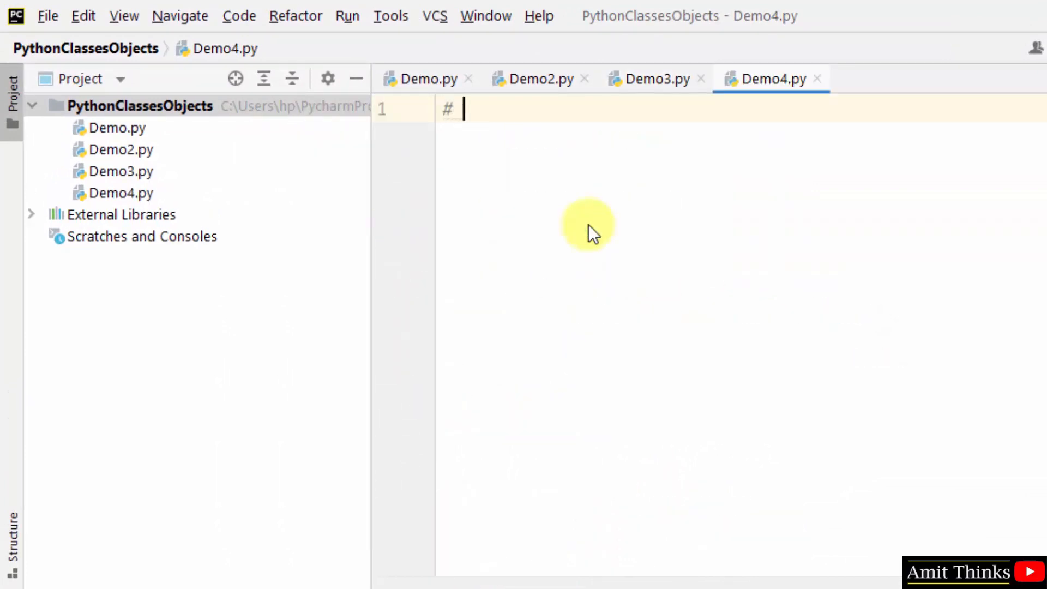
# Step: Write the '# Python __init__() function' comment, 'class Students:' and begin 'def __ini'
pyautogui.write('Python __')
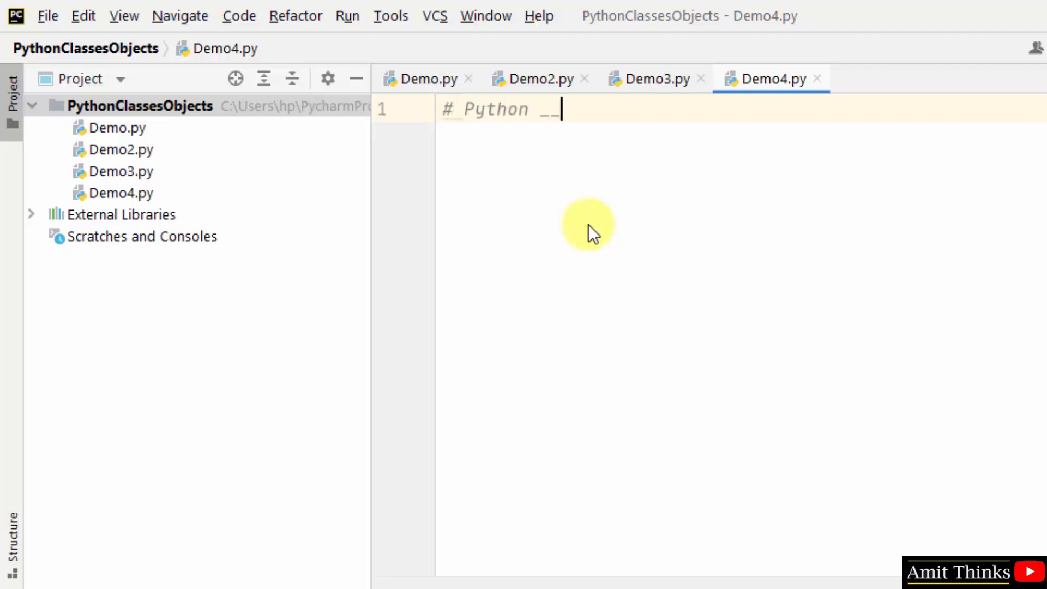
pyautogui.write('init__() function')
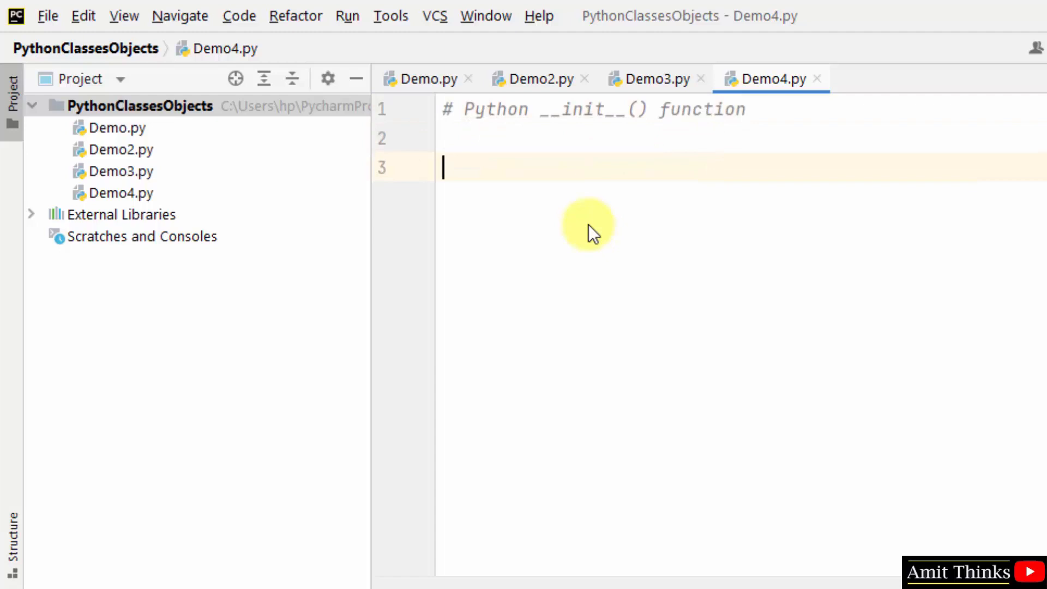
pyautogui.write('class Stude')
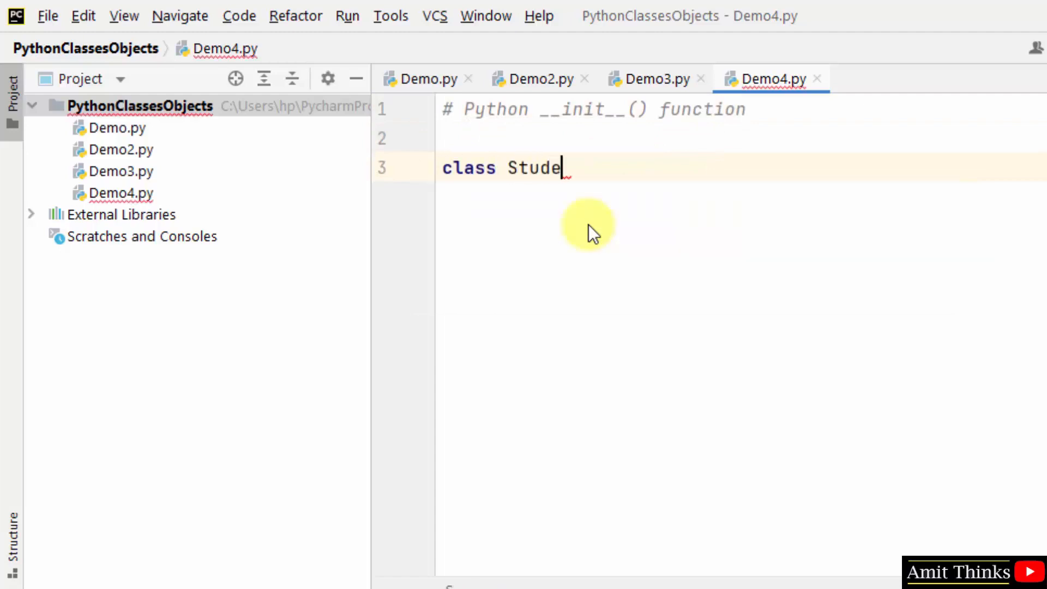
pyautogui.write('nts:')
pyautogui.write('def')
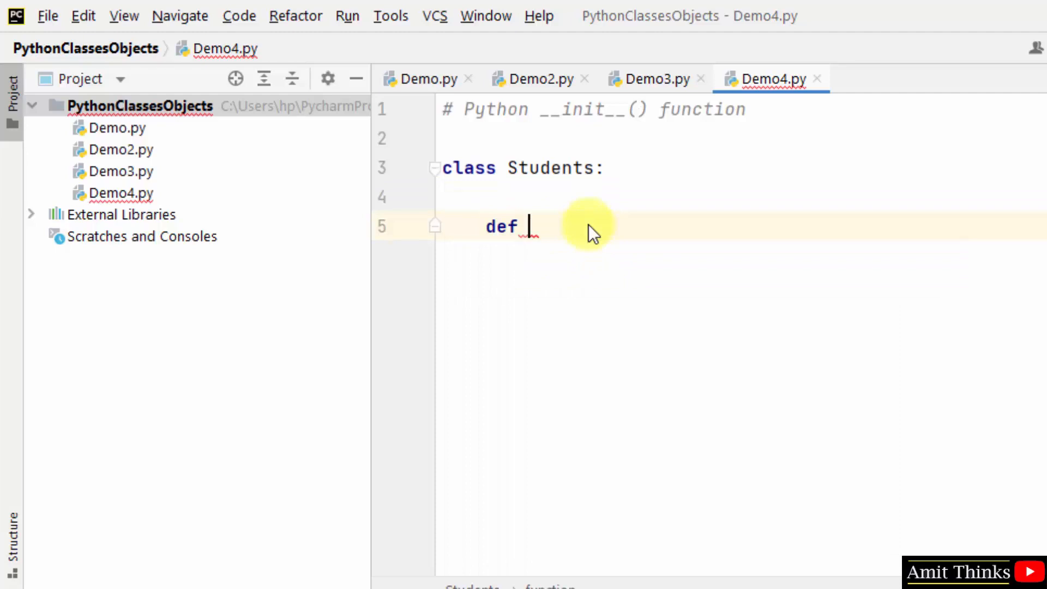
pyautogui.write('__ini')
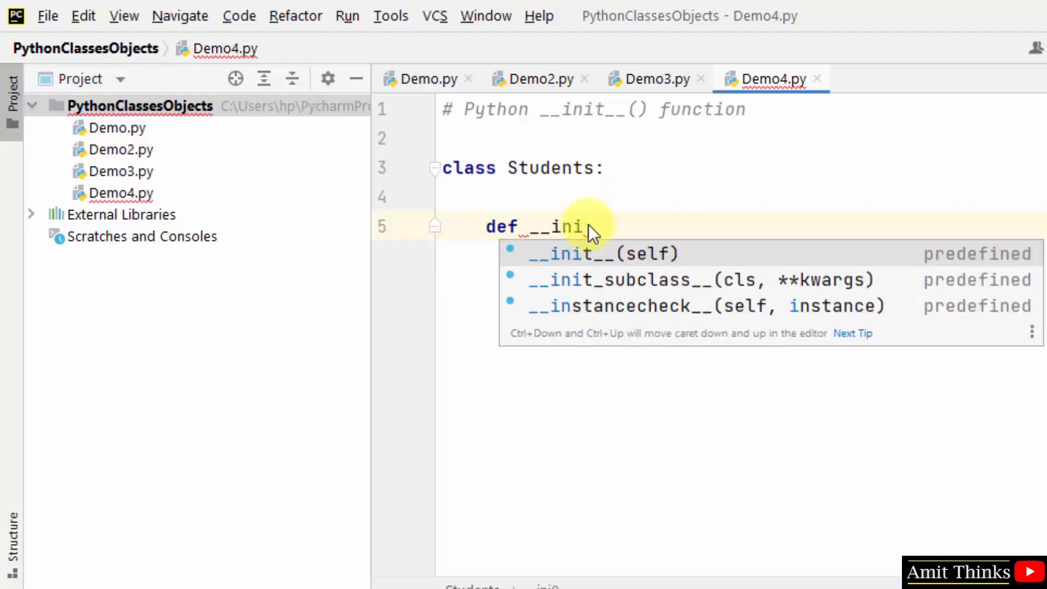
# Step: Complete __init__(self) and add parameters sname, ssub, sgrade
pyautogui.click(600, 253)
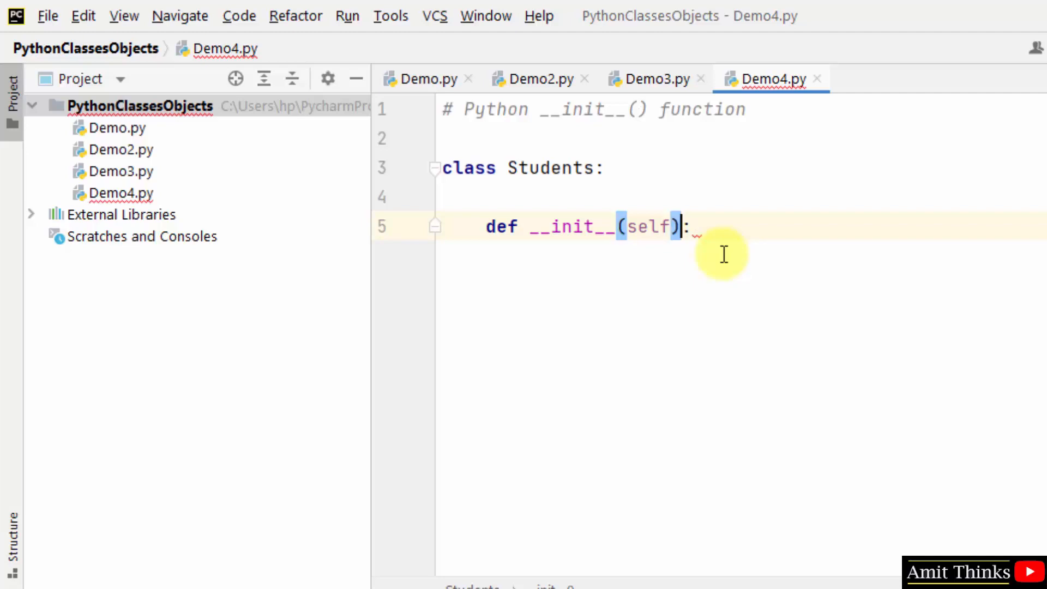
pyautogui.moveTo(661, 227)
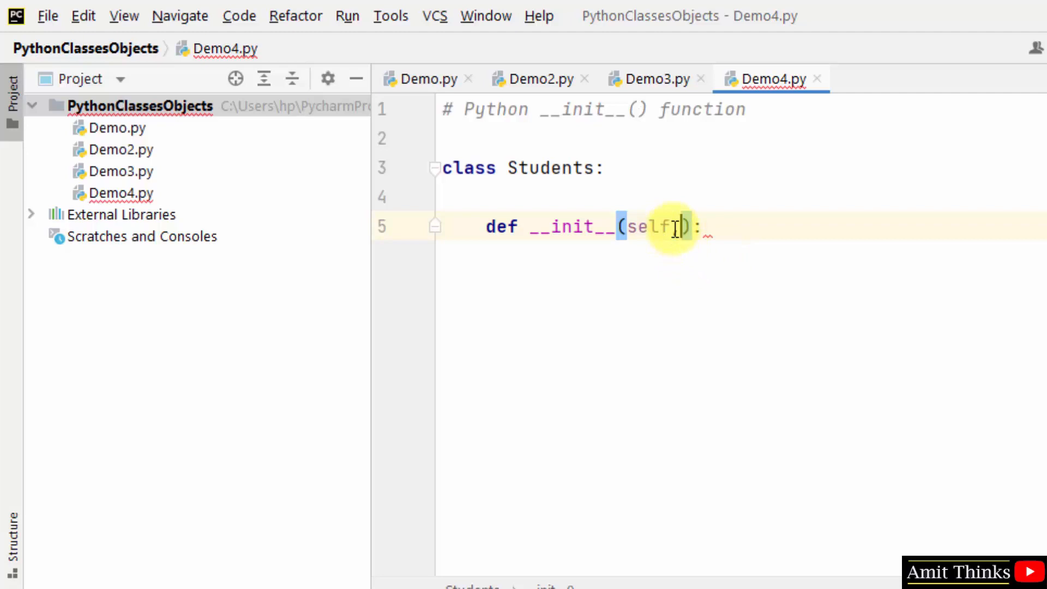
pyautogui.write('snam')
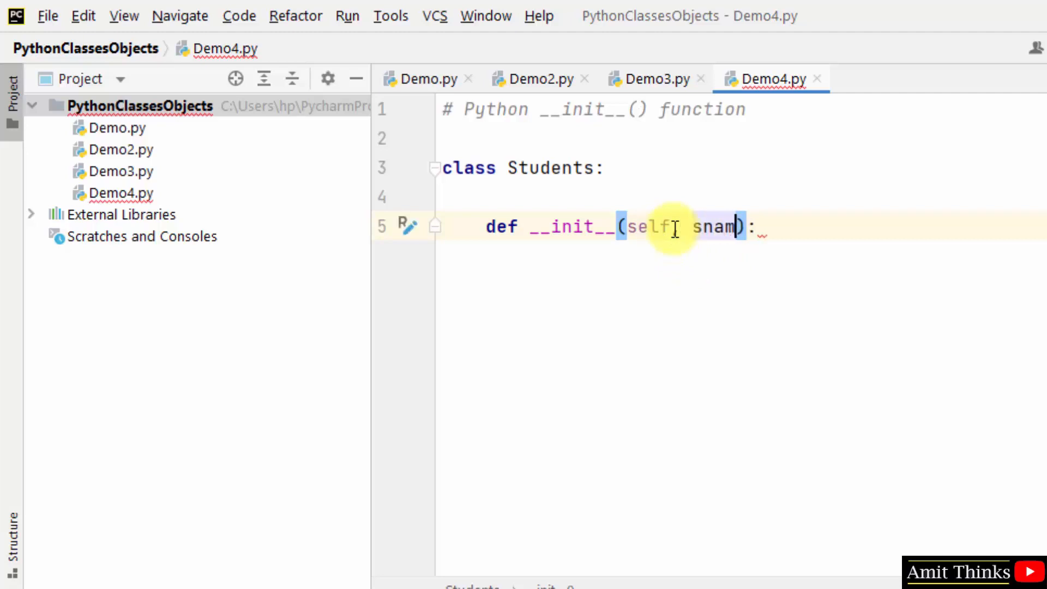
pyautogui.write('e, ss')
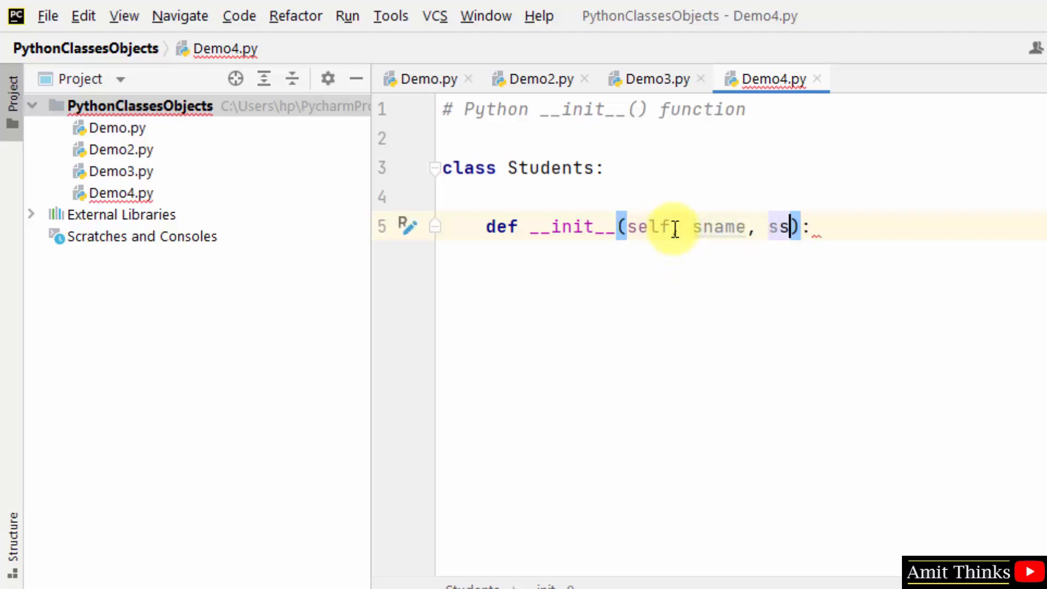
pyautogui.write('ub, sgr')
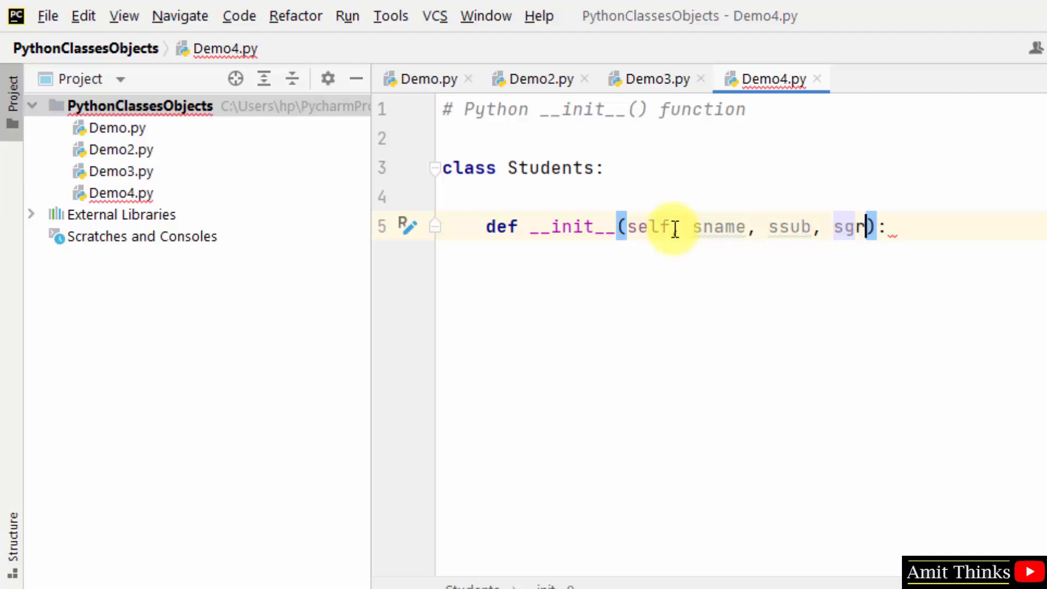
pyautogui.write('ade')
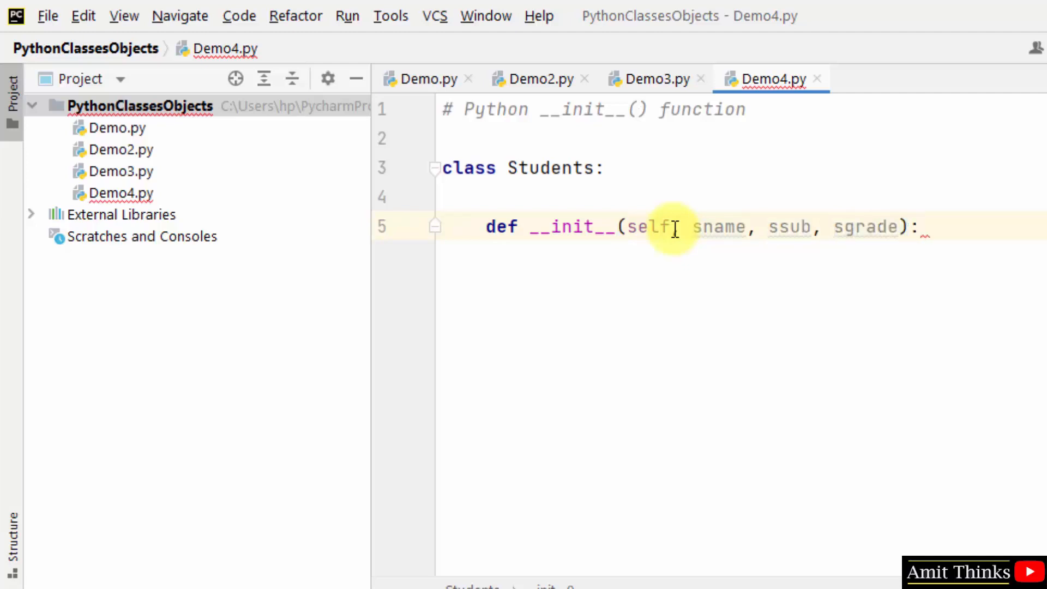
# Step: Assign self.sname = sname, self.ssub = ssub, self.sgrade = sgrade, then begin a '# custom' comment
pyautogui.press('enter')
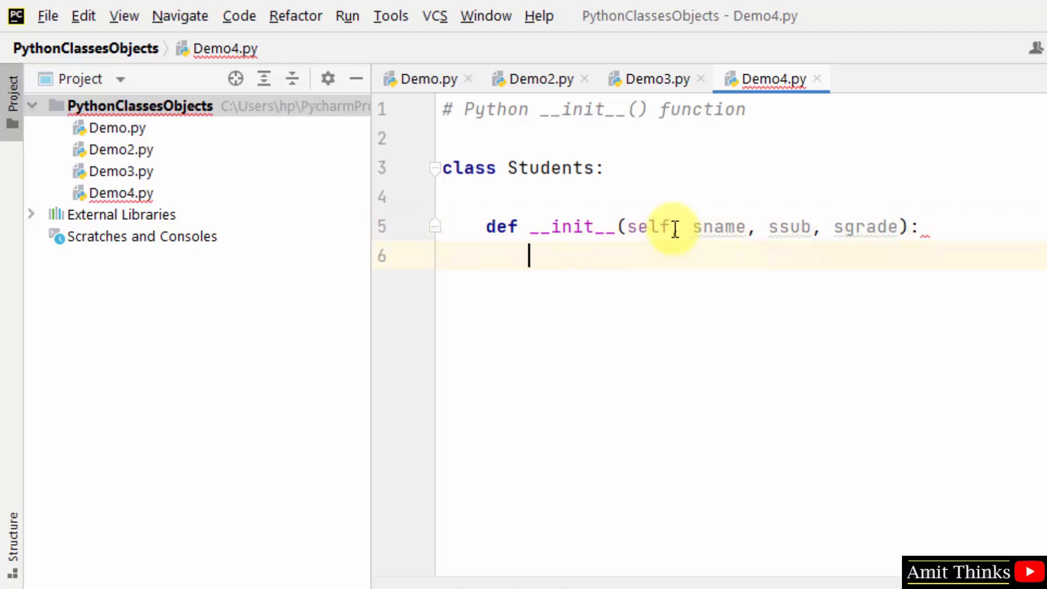
pyautogui.write('self.')
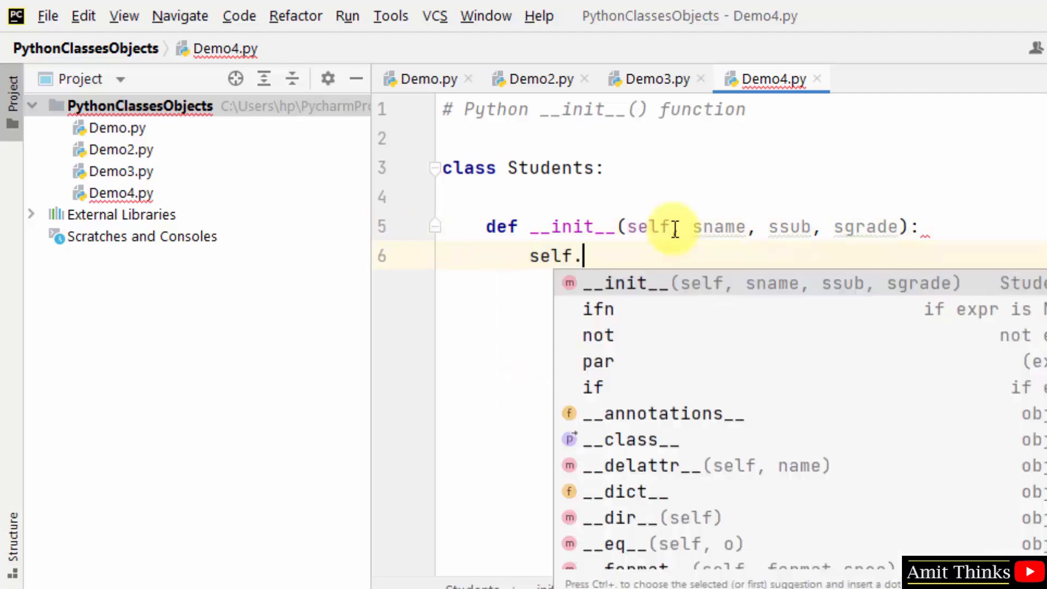
pyautogui.write('sname =')
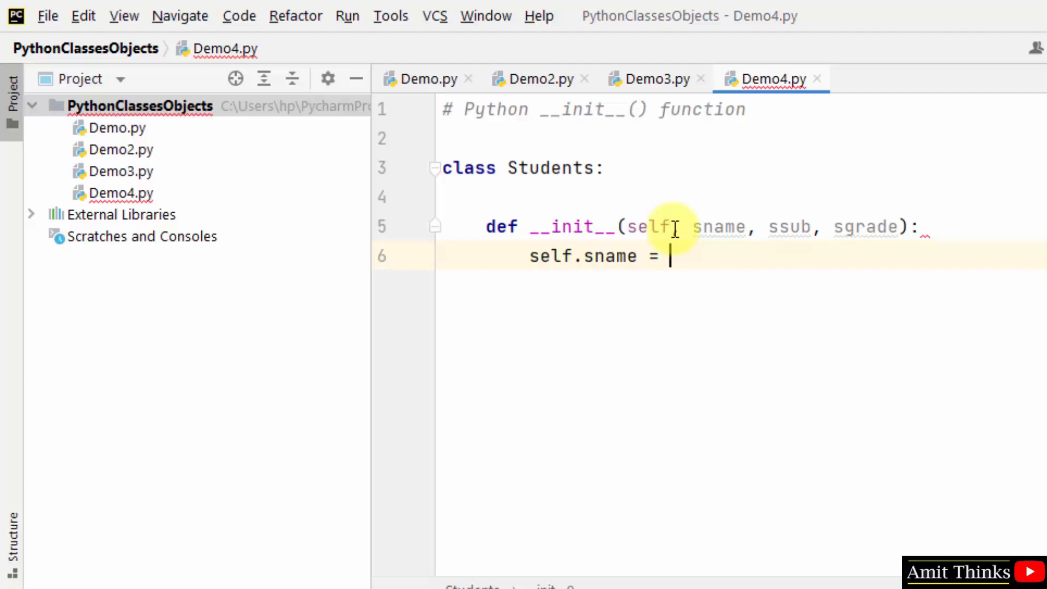
pyautogui.write('sname')
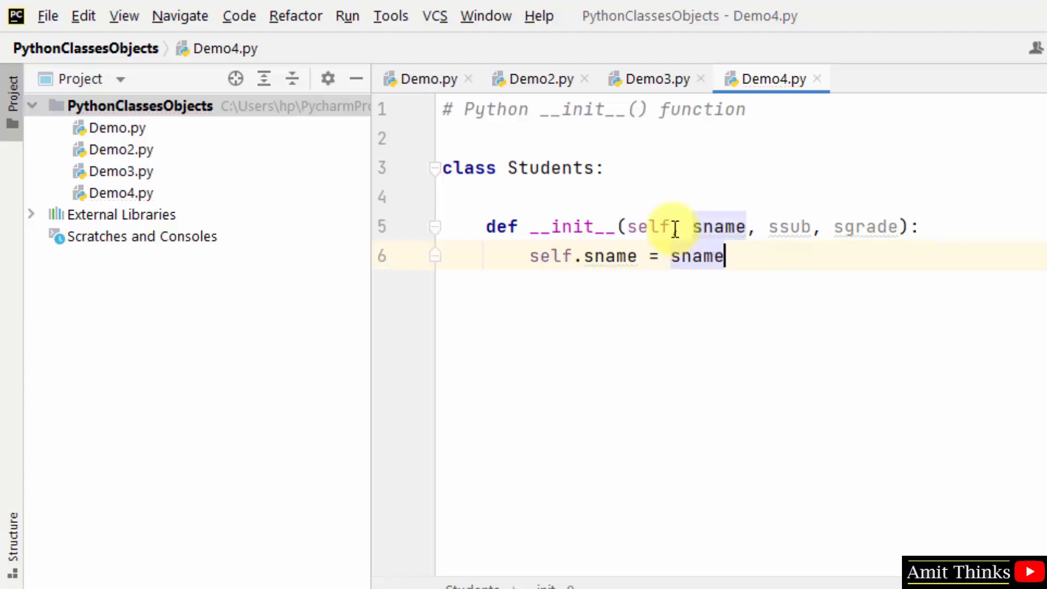
pyautogui.write('self.')
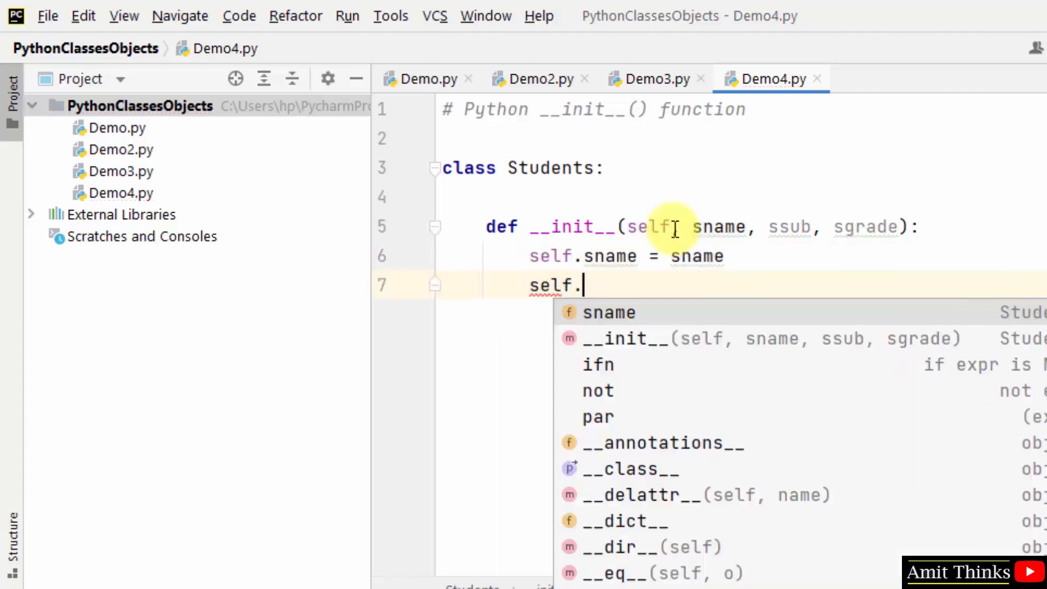
pyautogui.write('ssub')
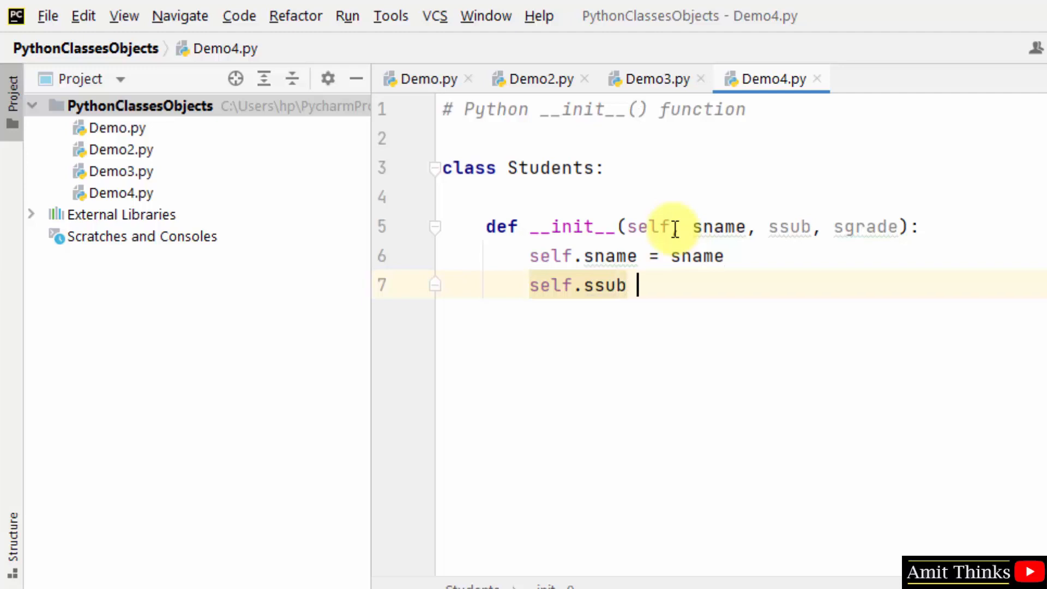
pyautogui.write('= ssub')
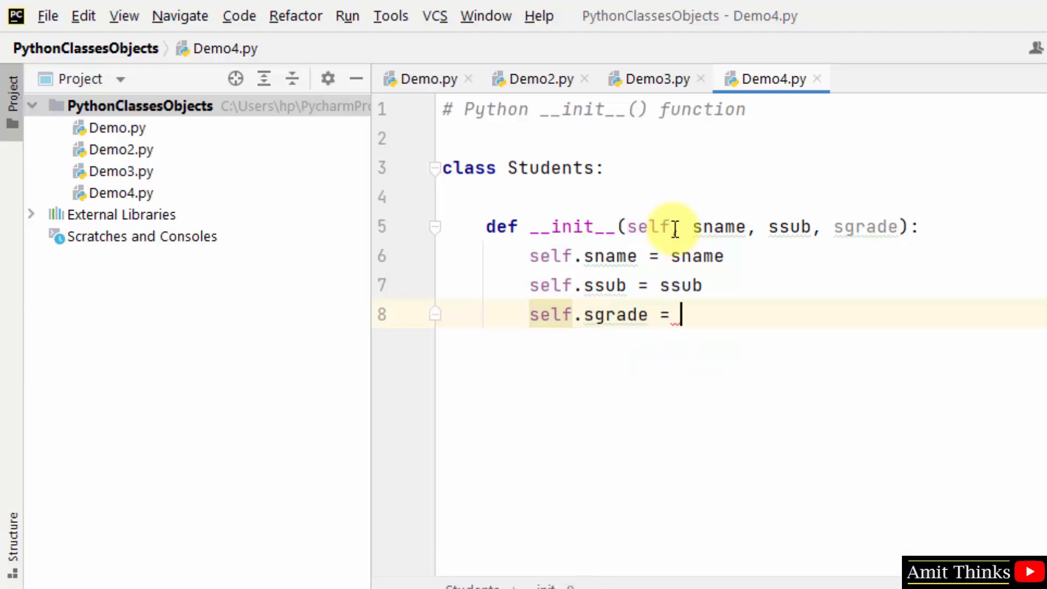
pyautogui.write('sgrade')
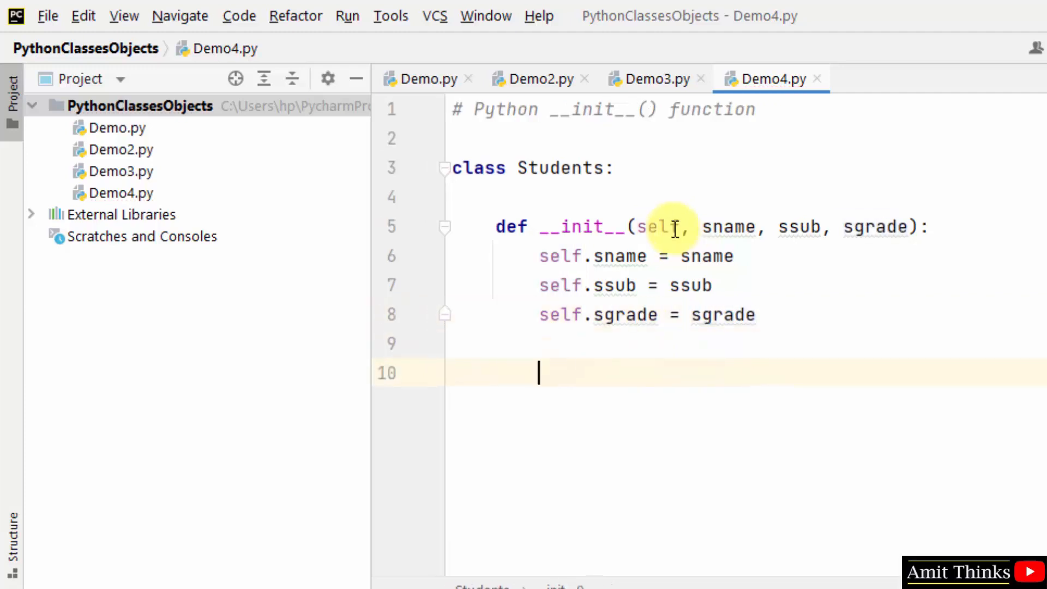
pyautogui.write('# custom function')
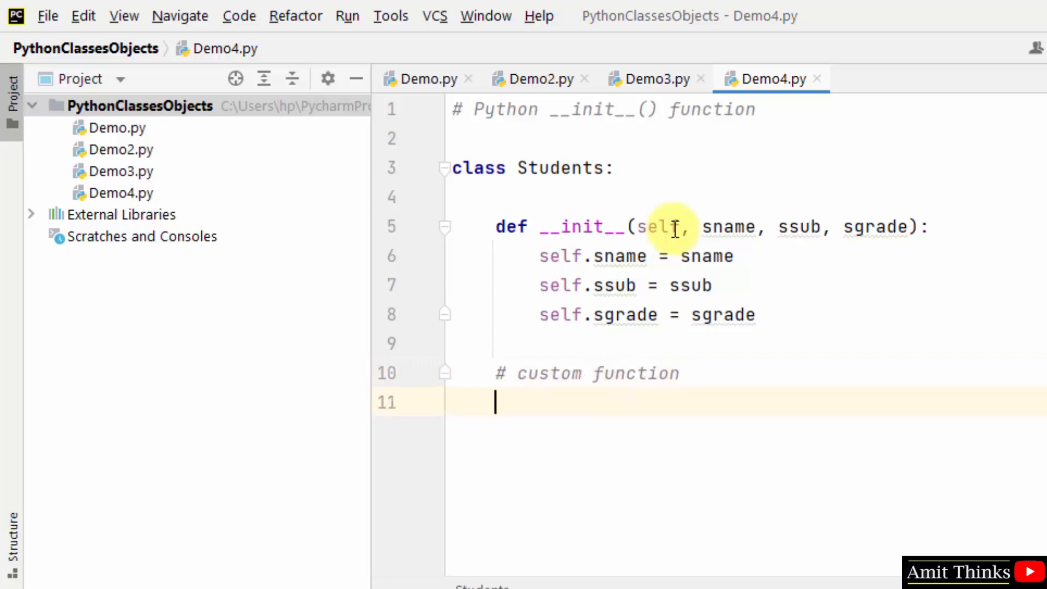
# Step: Define demofunc(self) printing "I am " plus self.sname
pyautogui.write('def demof')
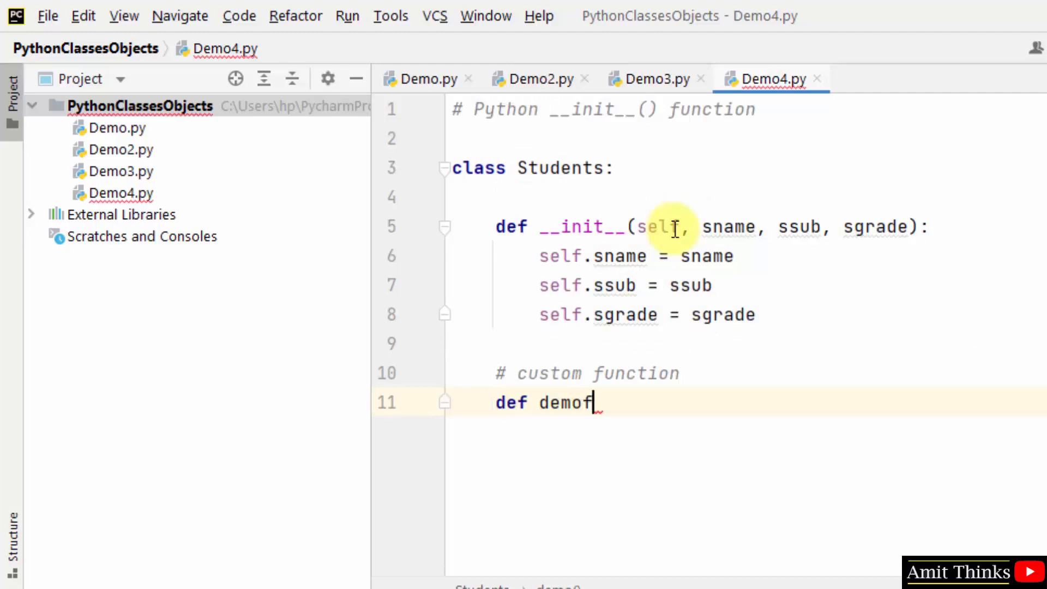
pyautogui.write('unc')
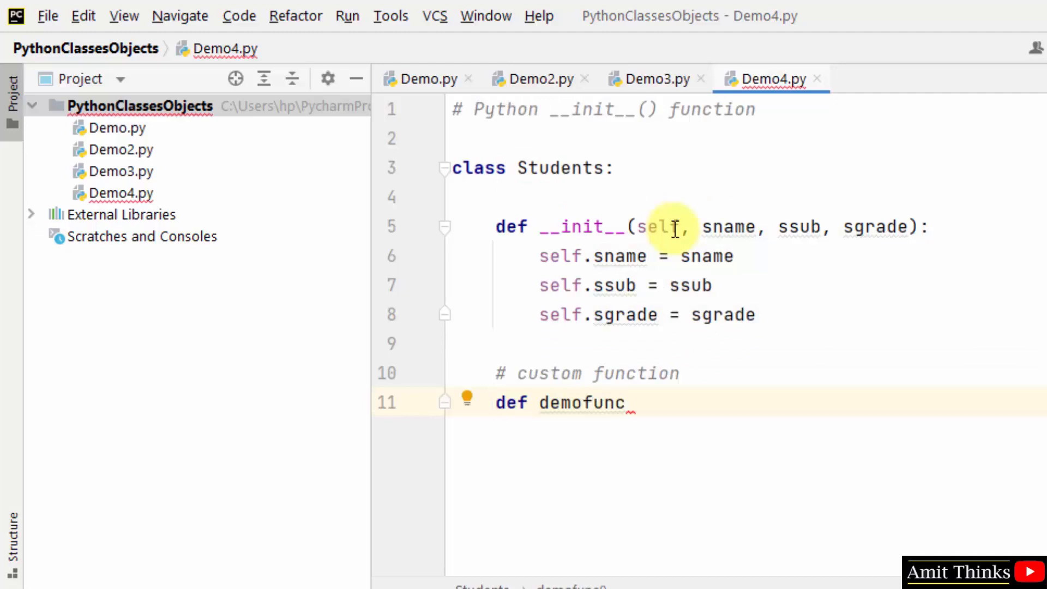
pyautogui.write('(self):')
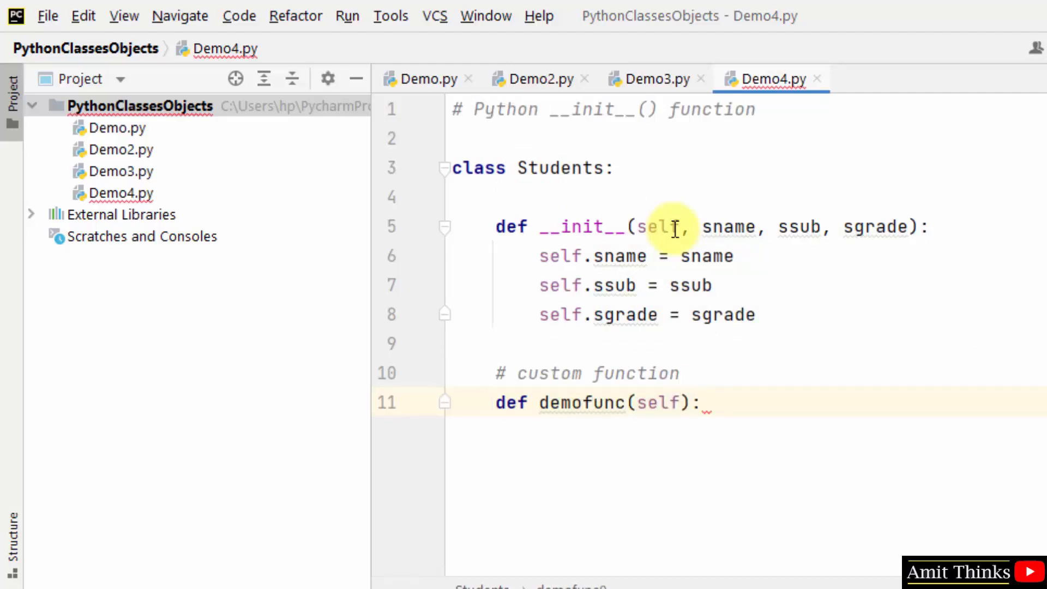
pyautogui.write('print(')
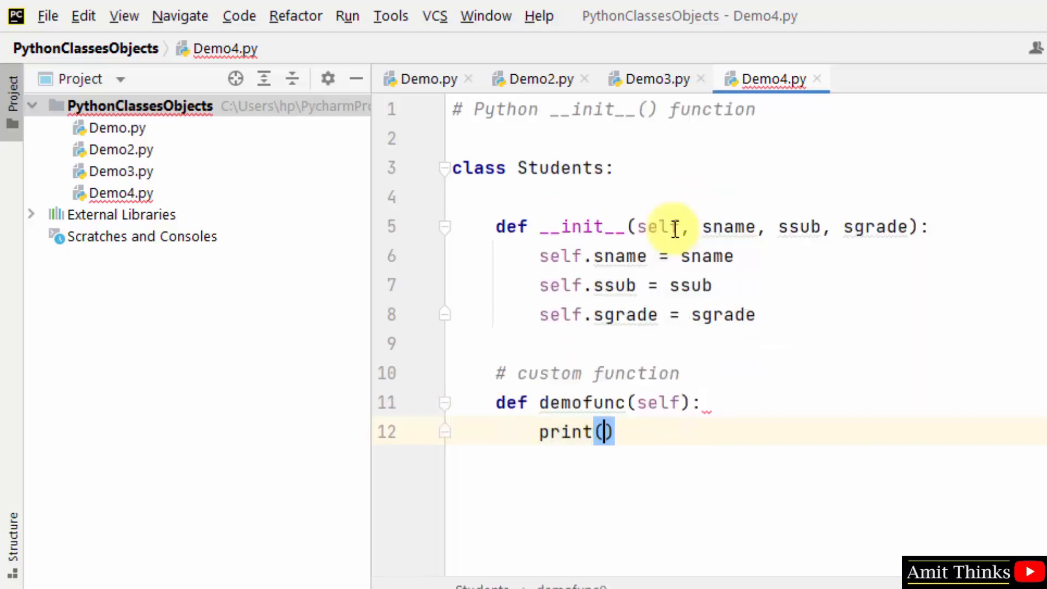
pyautogui.write('"I am "')
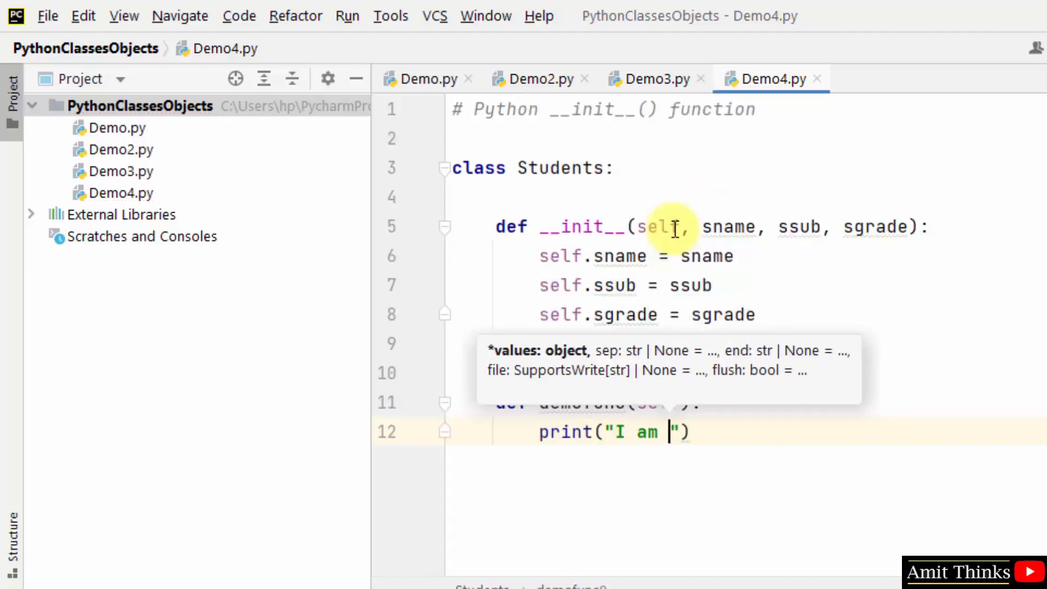
pyautogui.write('+self.sname')
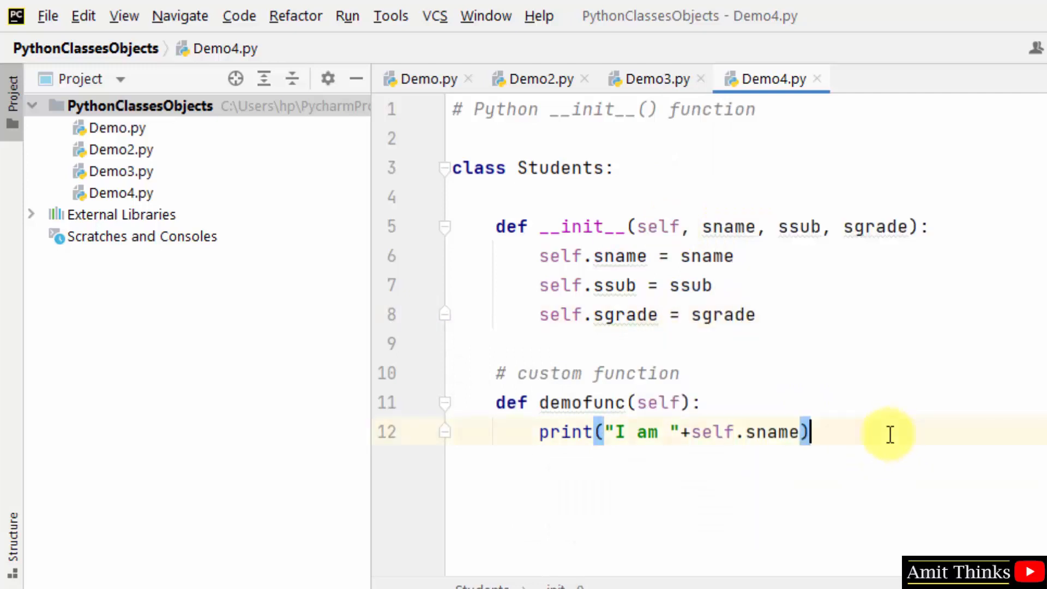
# Step: Add print("I am interested on the Subject "+self.ssub) as demofunc's second line
pyautogui.write('print(')
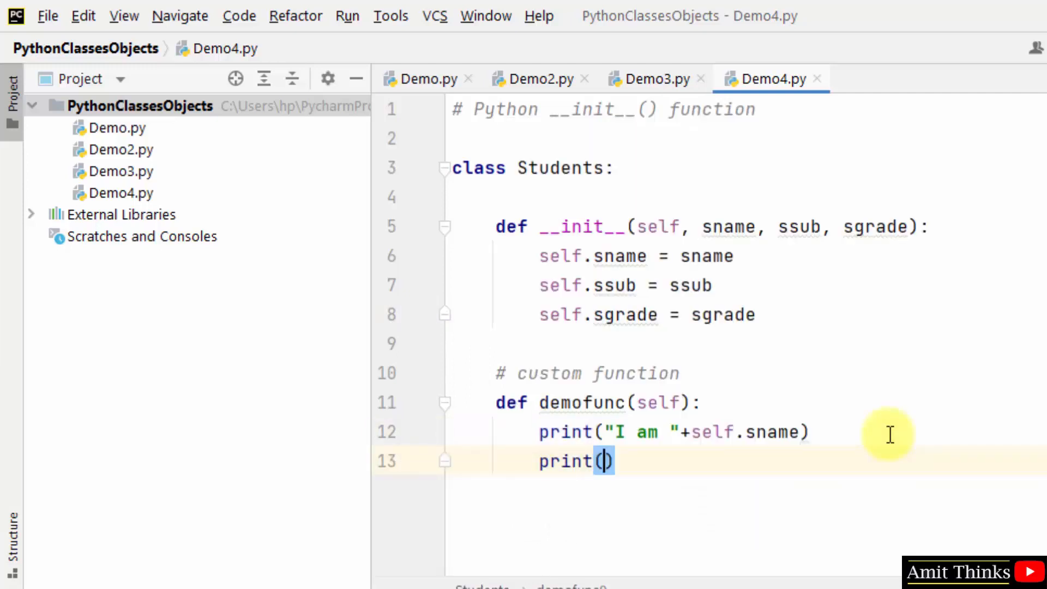
pyautogui.write('"I "')
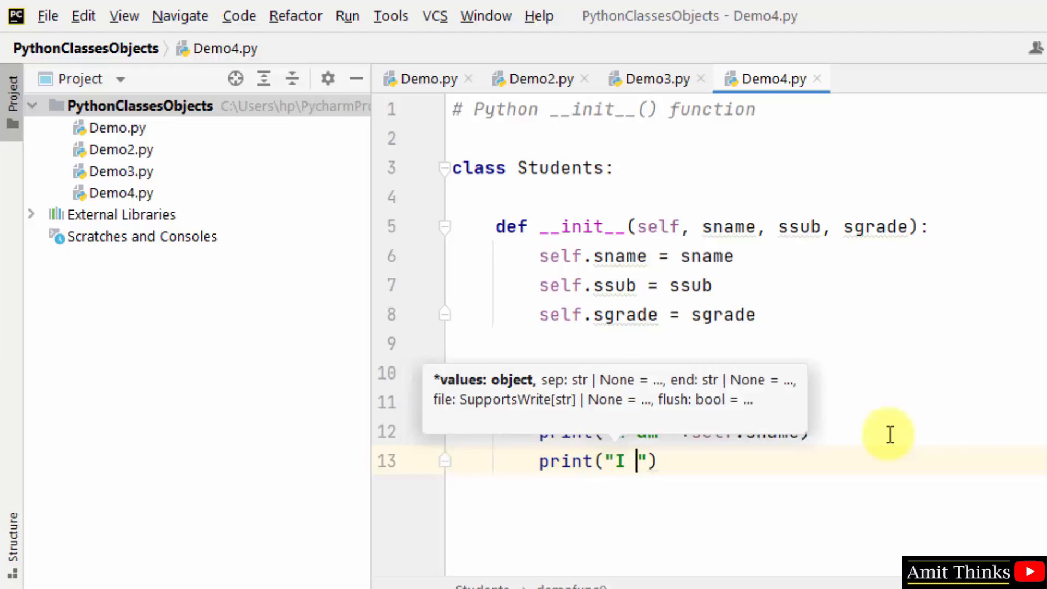
pyautogui.write('interested on the Subject "+')
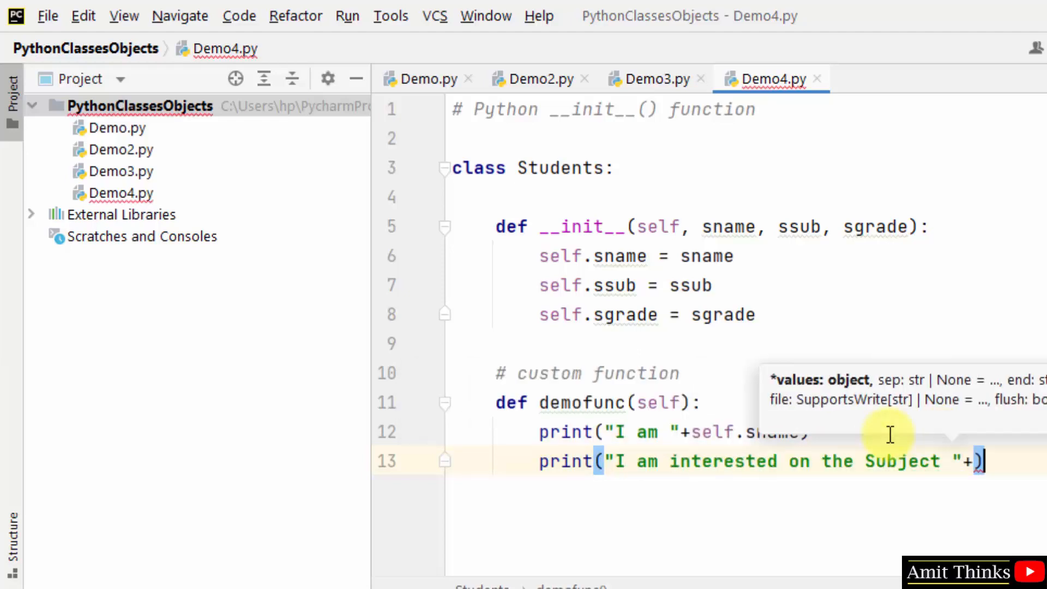
pyautogui.write('self.')
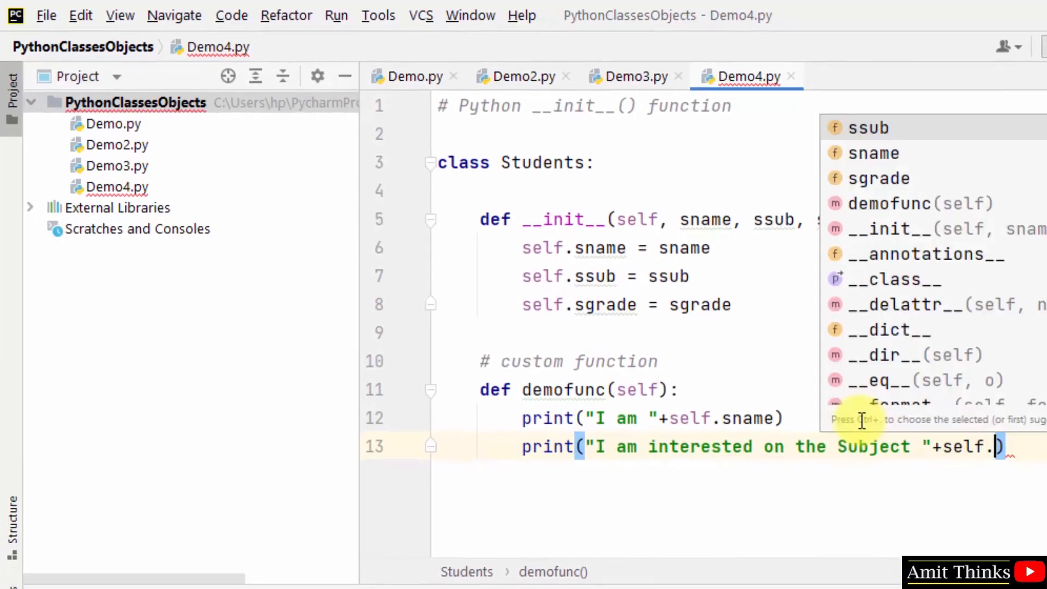
pyautogui.click(867, 127)
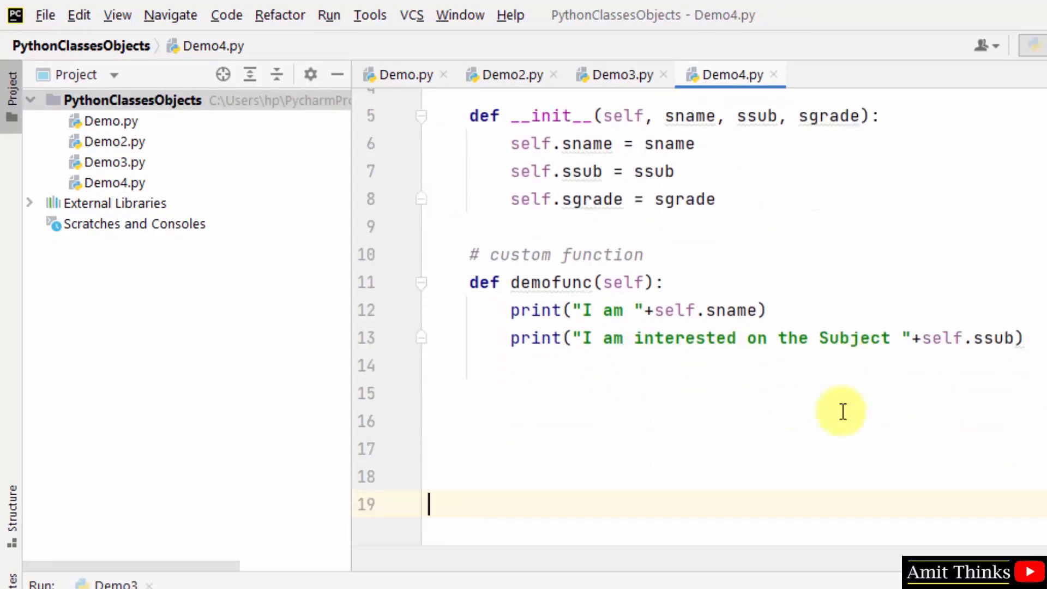
# Step: Add a '# create 3 objects' comment and st1 = Students("Amit", "Programming", "A+")
pyautogui.write('#')
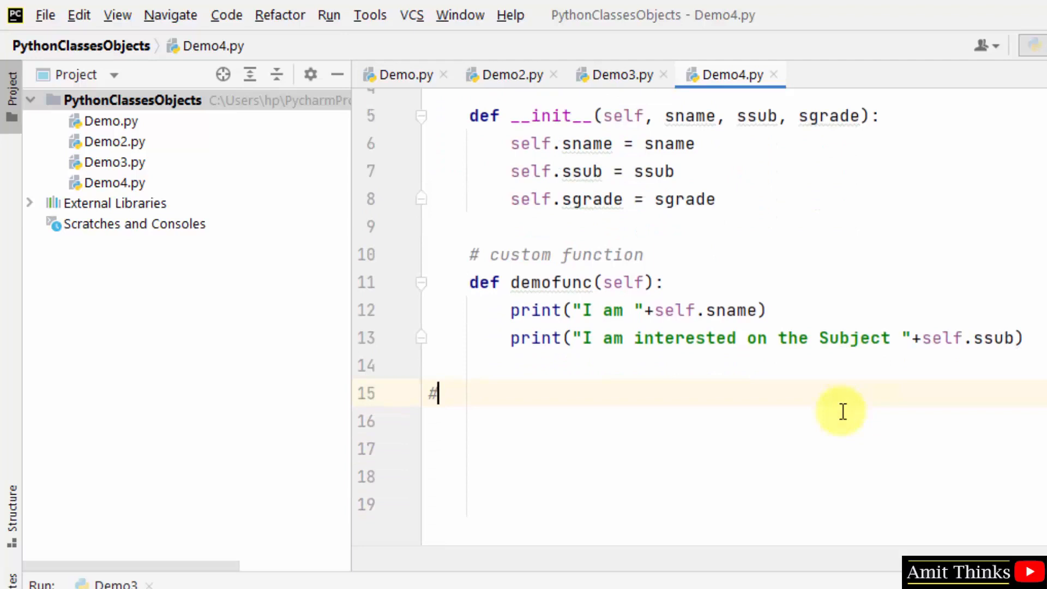
pyautogui.write('create 3 ob')
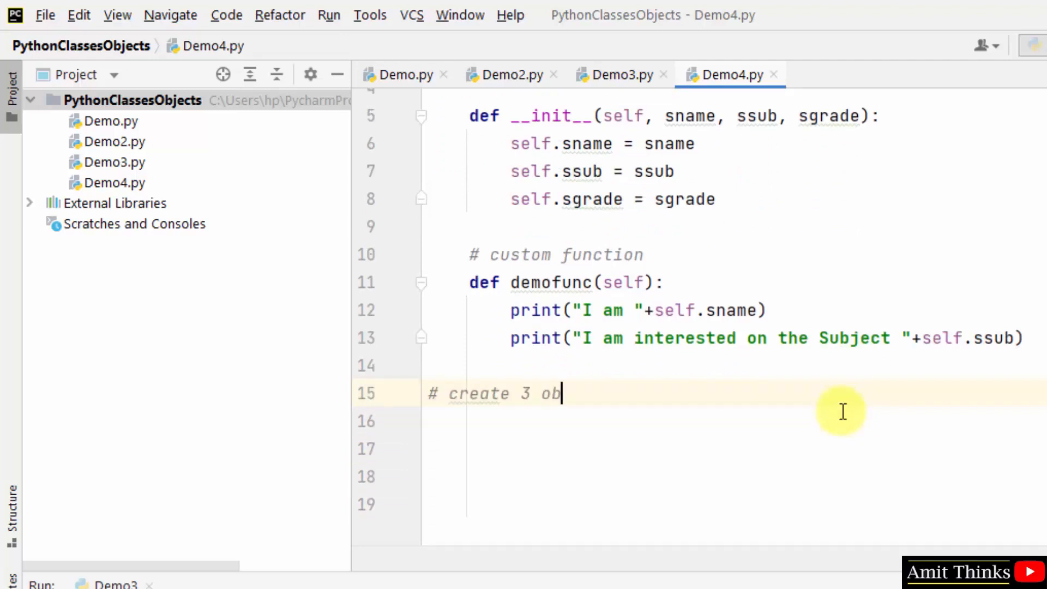
pyautogui.write('jects')
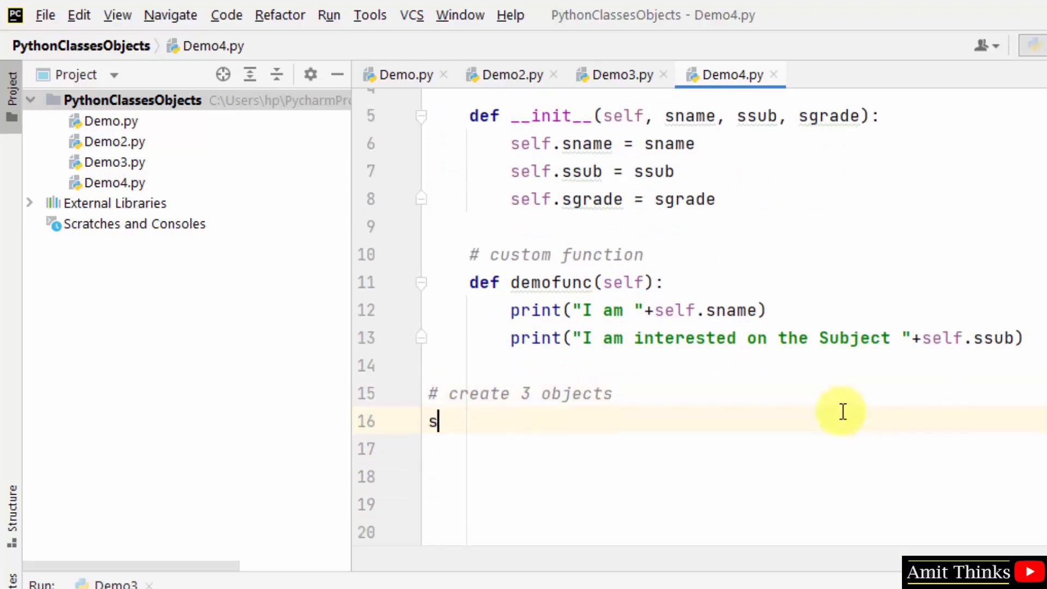
pyautogui.write('t1 =')
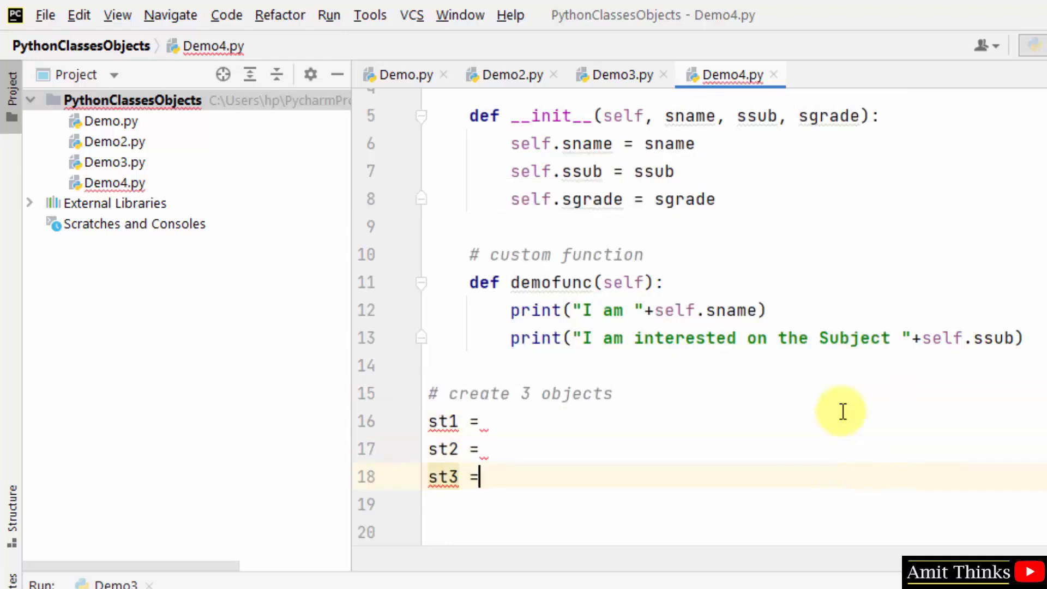
pyautogui.write('Students')
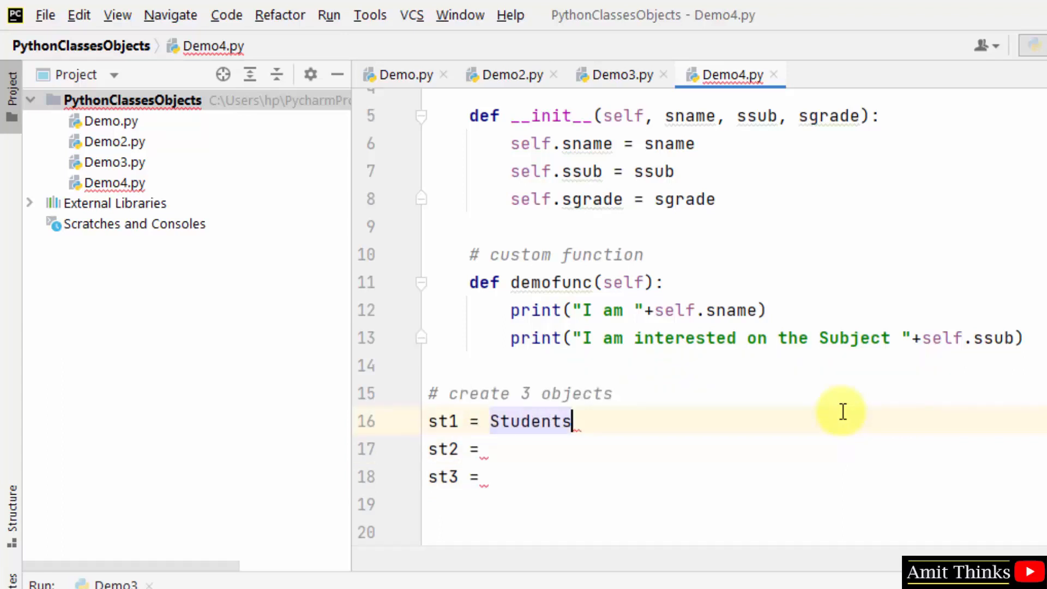
pyautogui.write('(')
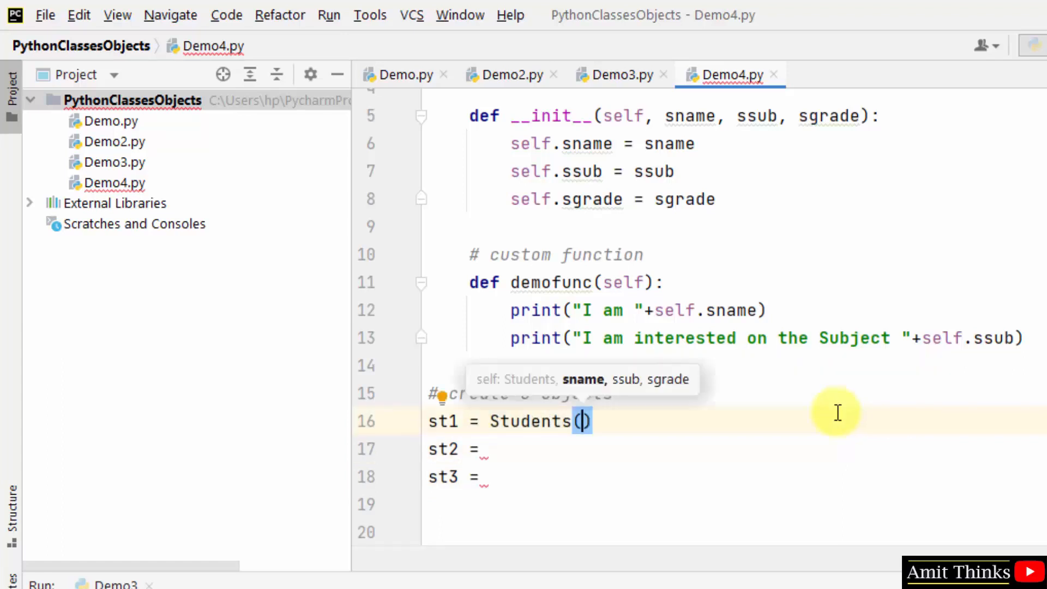
pyautogui.moveTo(704, 441)
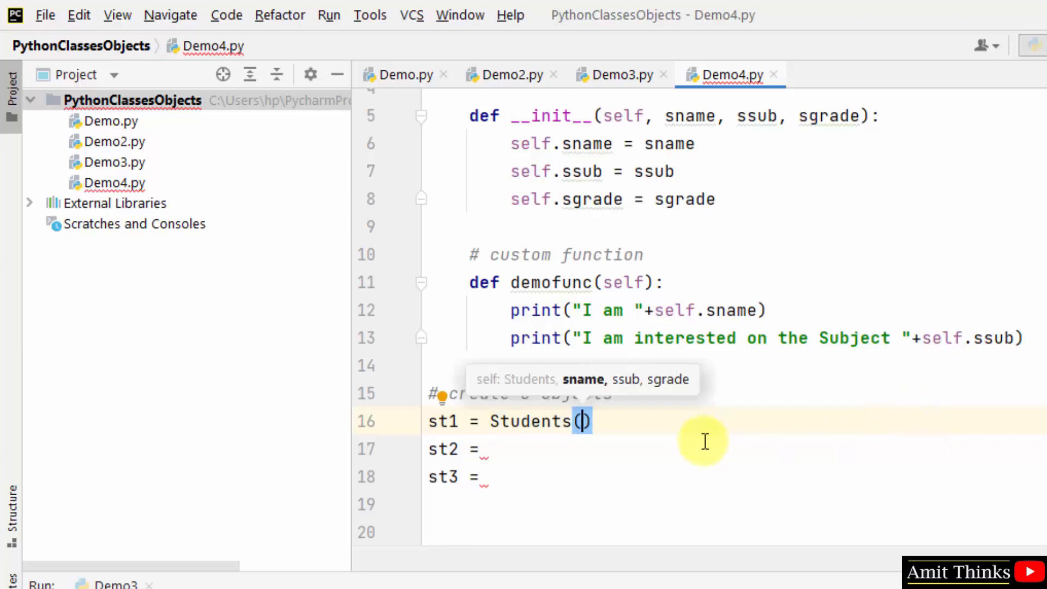
pyautogui.write('"Amit"')
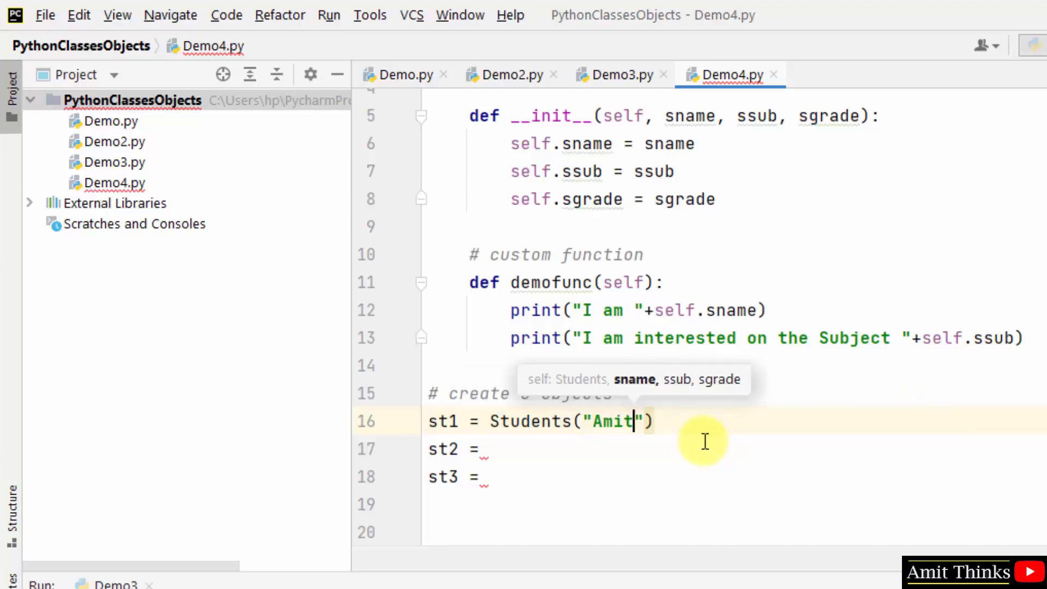
pyautogui.write(', "Programming"')
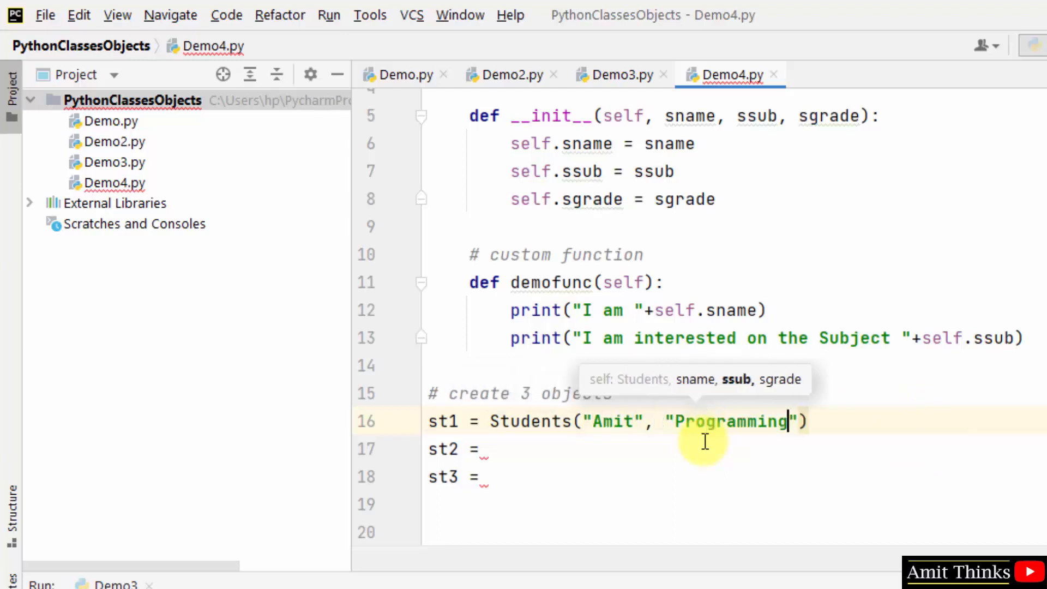
pyautogui.write(', "')
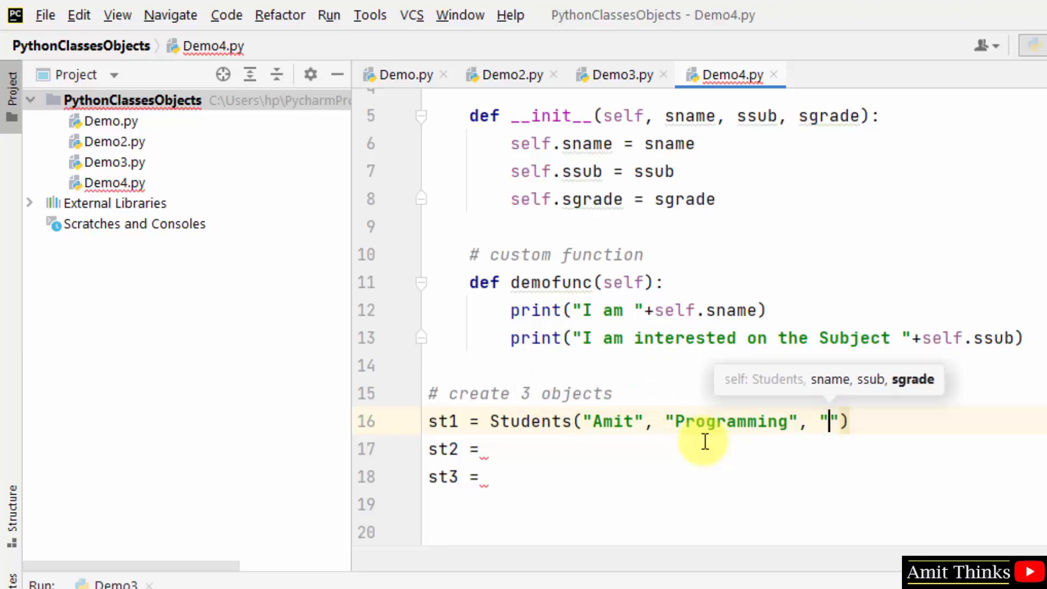
pyautogui.write('A+')
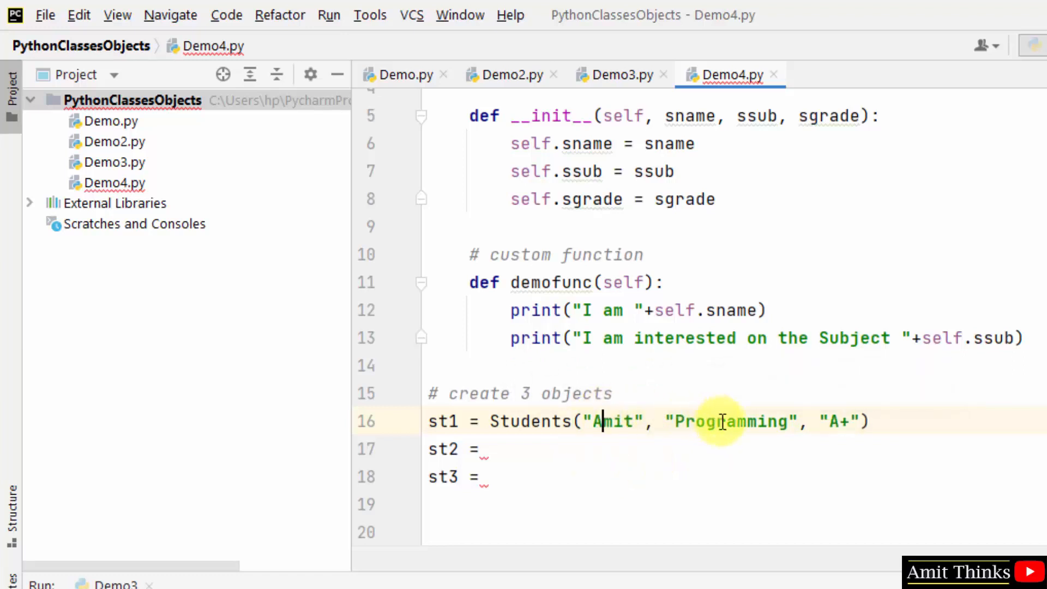
# Step: Duplicate the line into st2 Rohit (Science, A) and st3 Shreyas (Maths, B+)
pyautogui.doubleClick(730, 421)
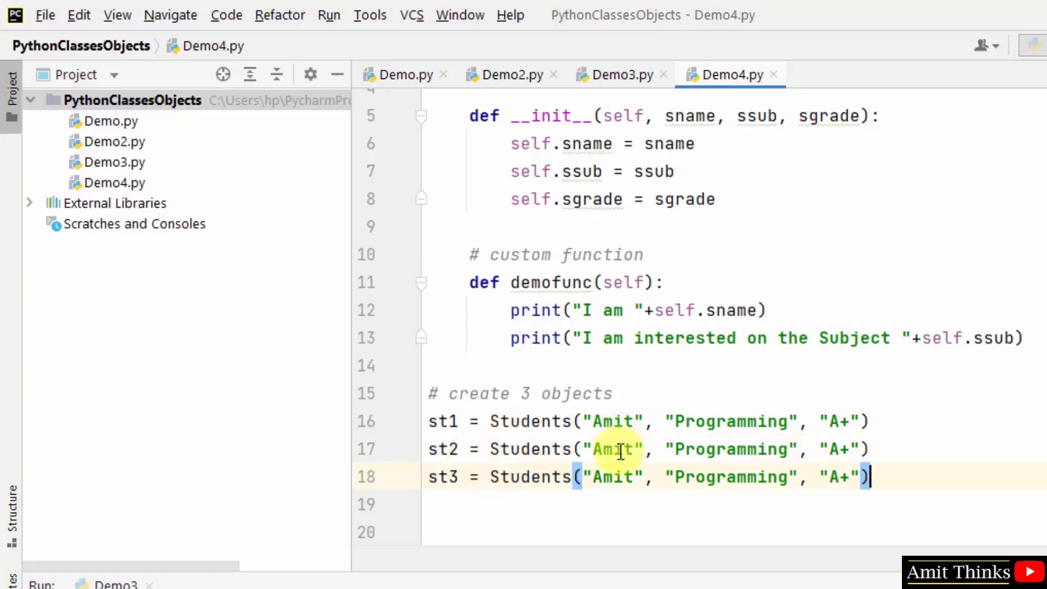
pyautogui.write('Rohit')
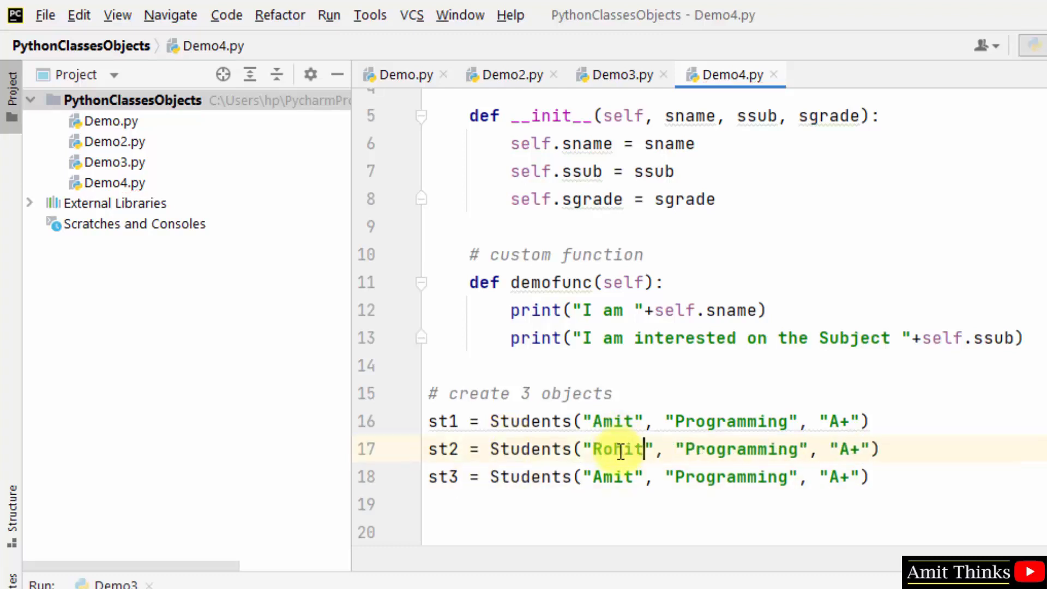
pyautogui.write('Shreyas')
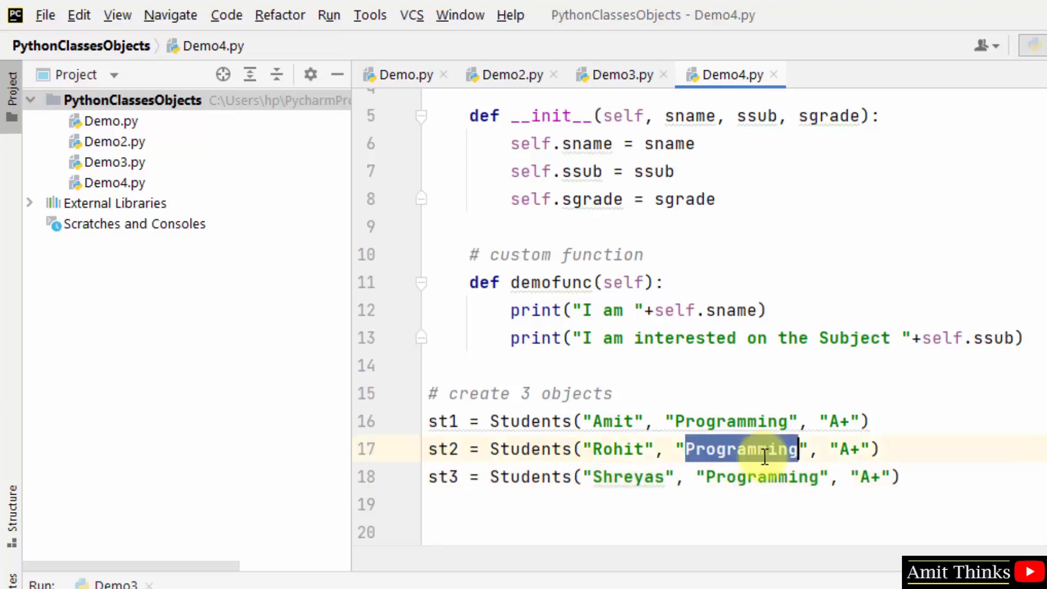
pyautogui.write('Science')
pyautogui.click(734, 531)
pyautogui.write('#')
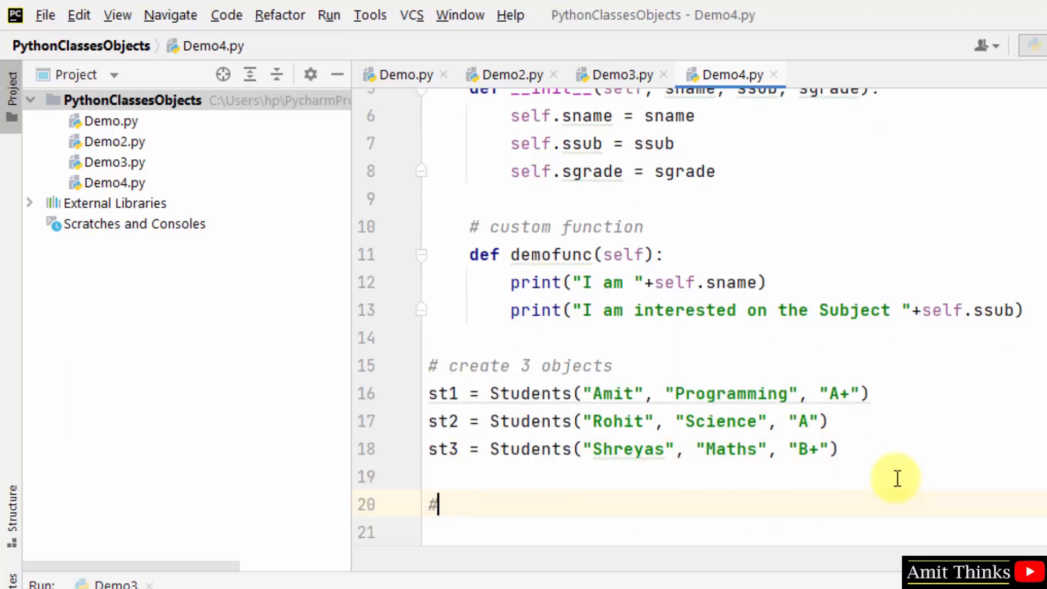
# Step: Add the comment '# call the custom functions using object'
pyautogui.write('c')
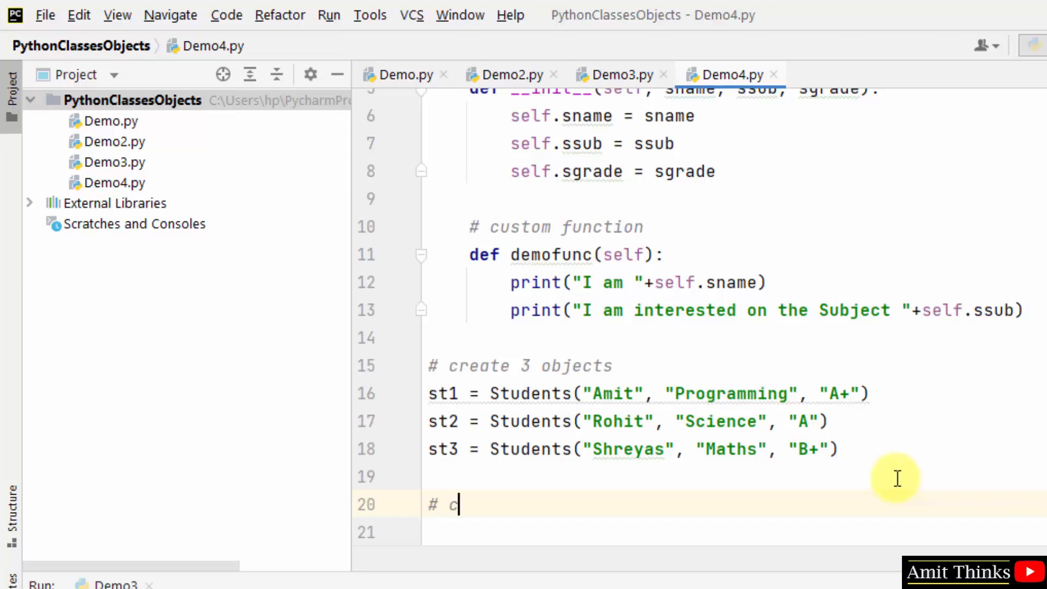
pyautogui.write('all the custom')
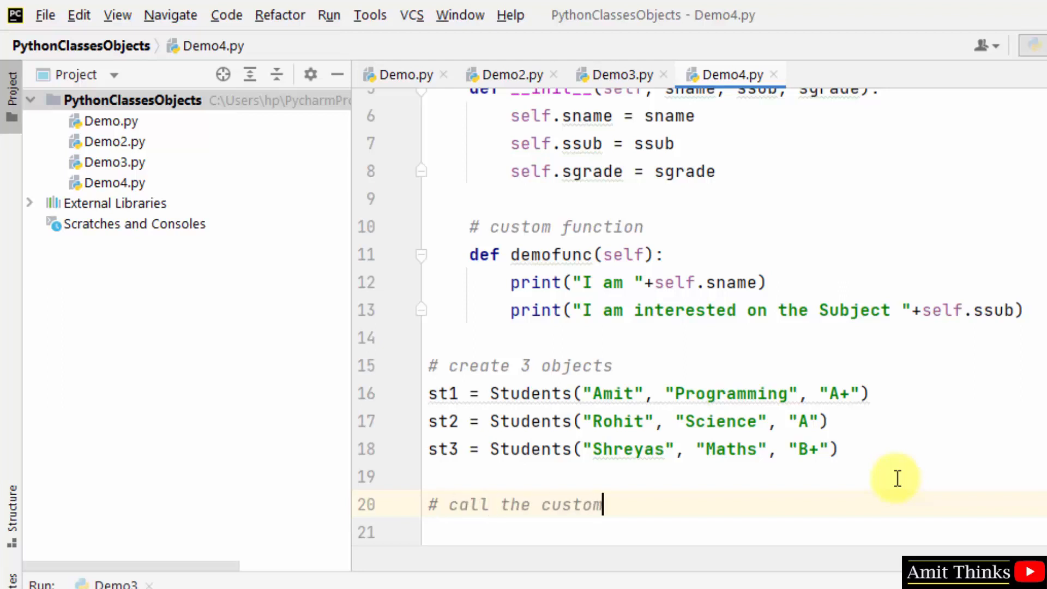
pyautogui.write('functions')
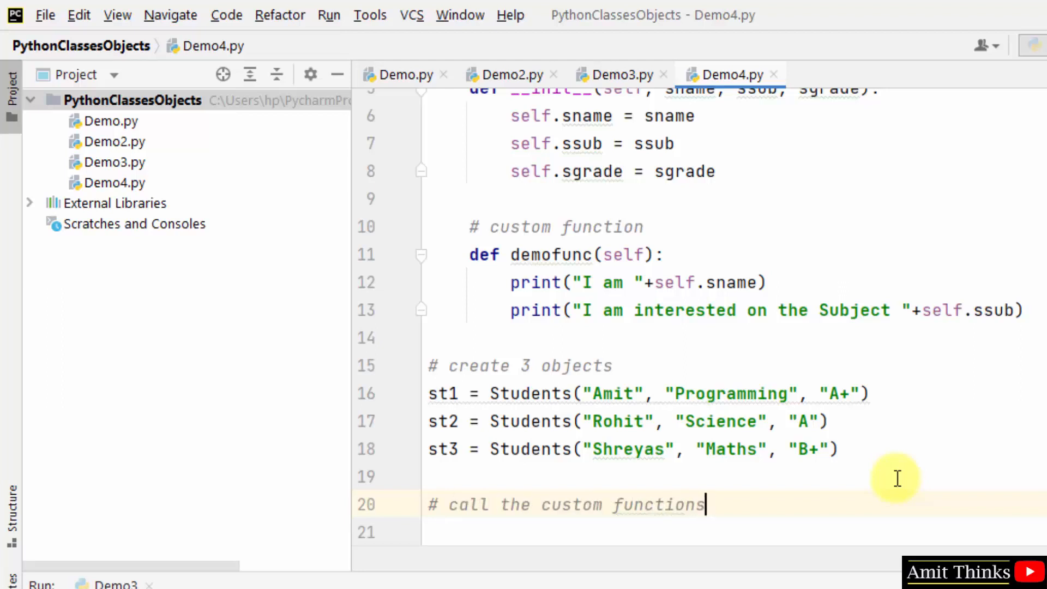
pyautogui.write('using object')
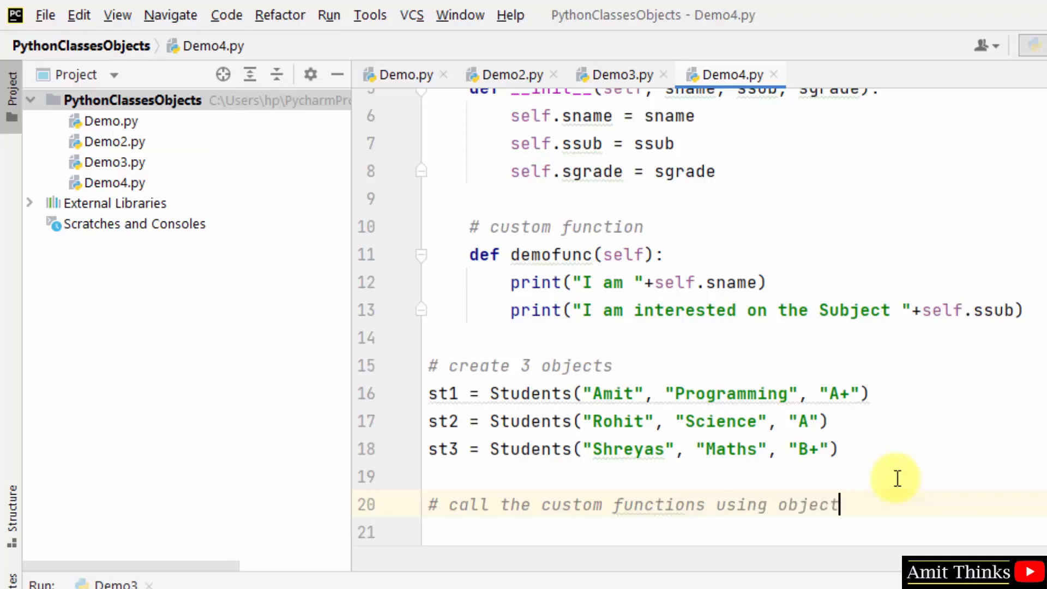
# Step: Call st1.demofunc(), st2.demofunc() and st3.demofunc() on separate lines
pyautogui.write('st')
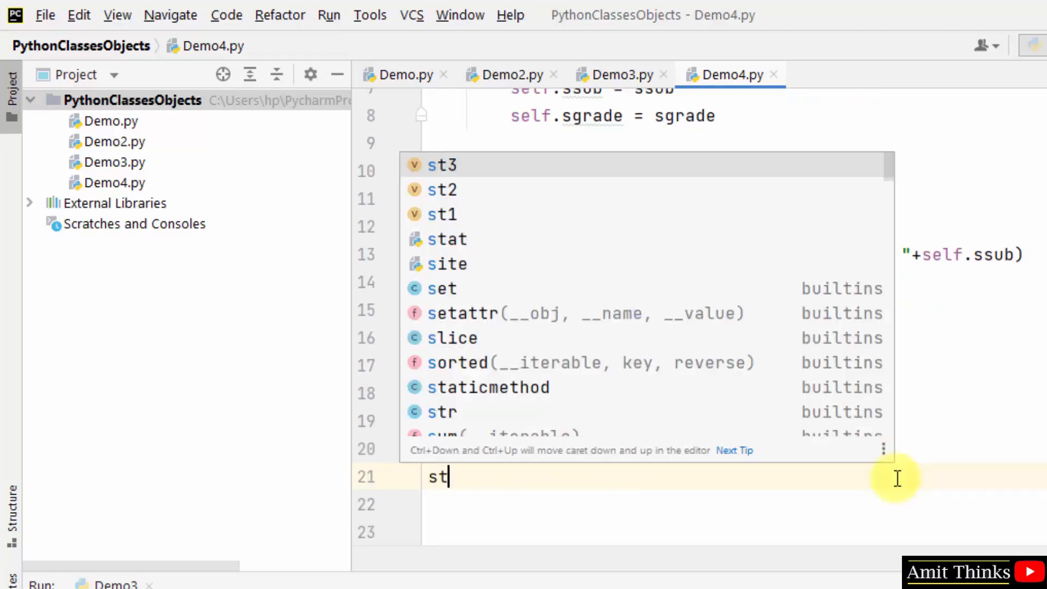
pyautogui.write('1.demofunc()')
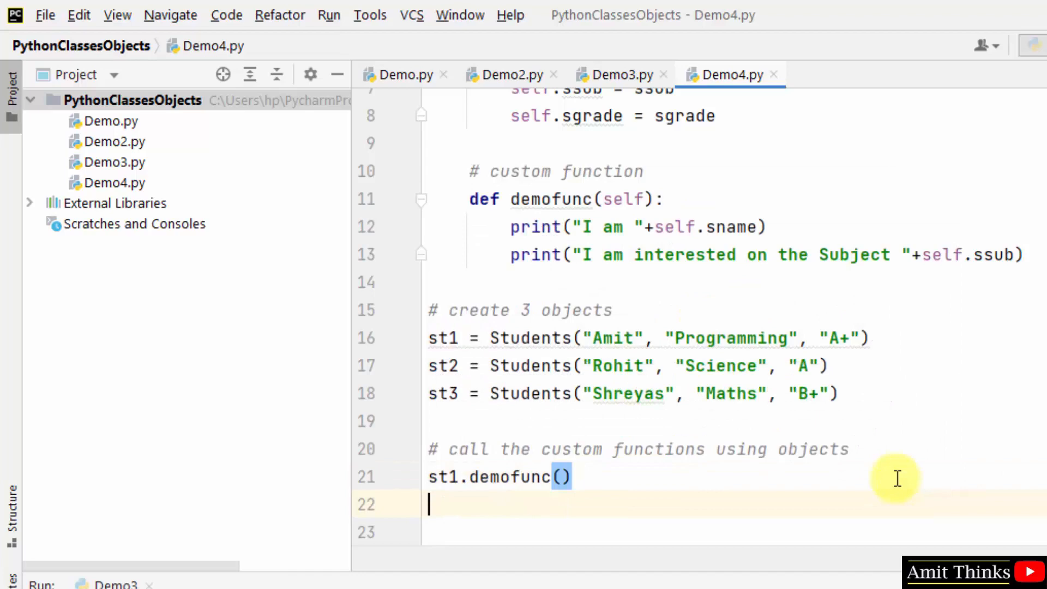
pyautogui.write('st2.demofunc(')
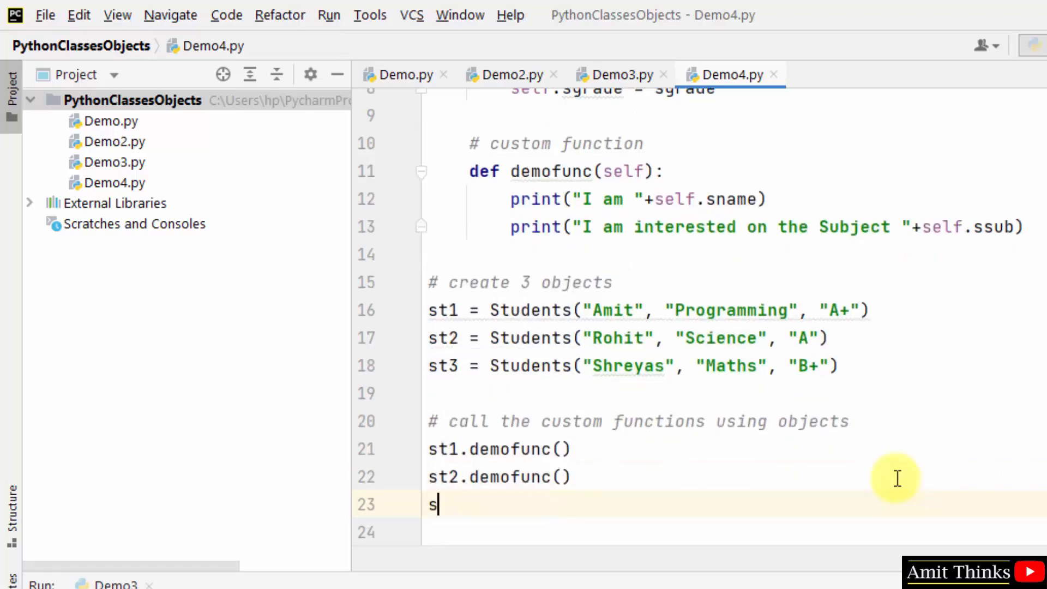
pyautogui.write('t3.demofunc()')
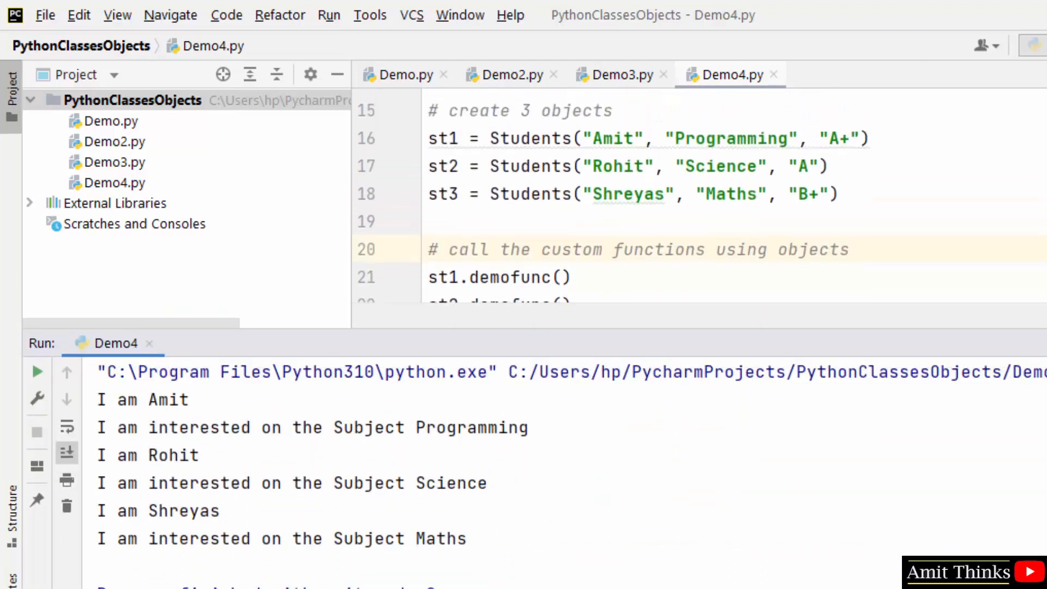
# Step: Run Demo4 and view each student's name and subject-interest lines in the output
pyautogui.doubleClick(720, 172)
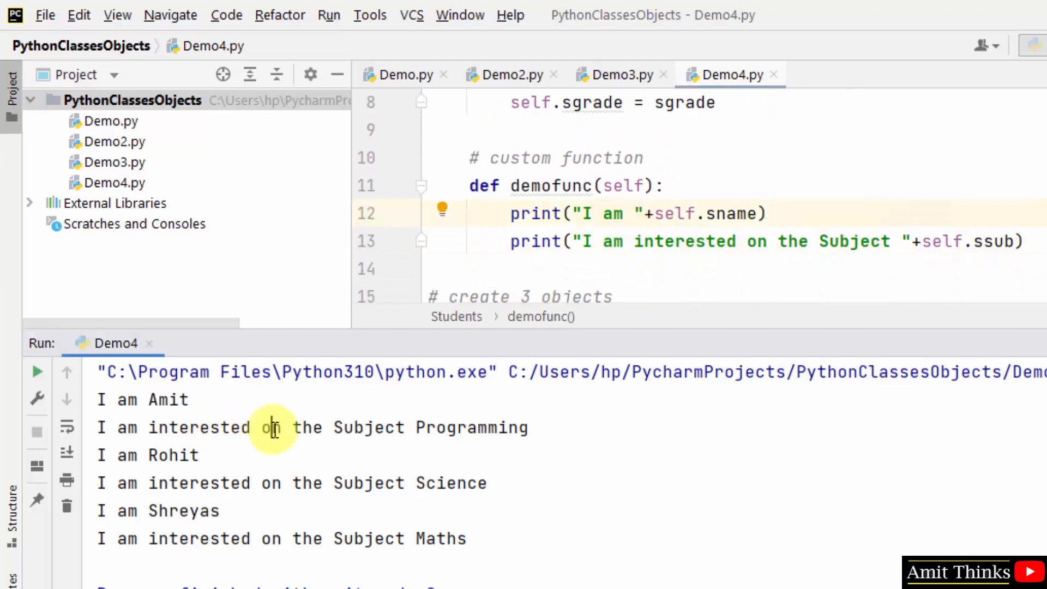
pyautogui.moveTo(768, 249)
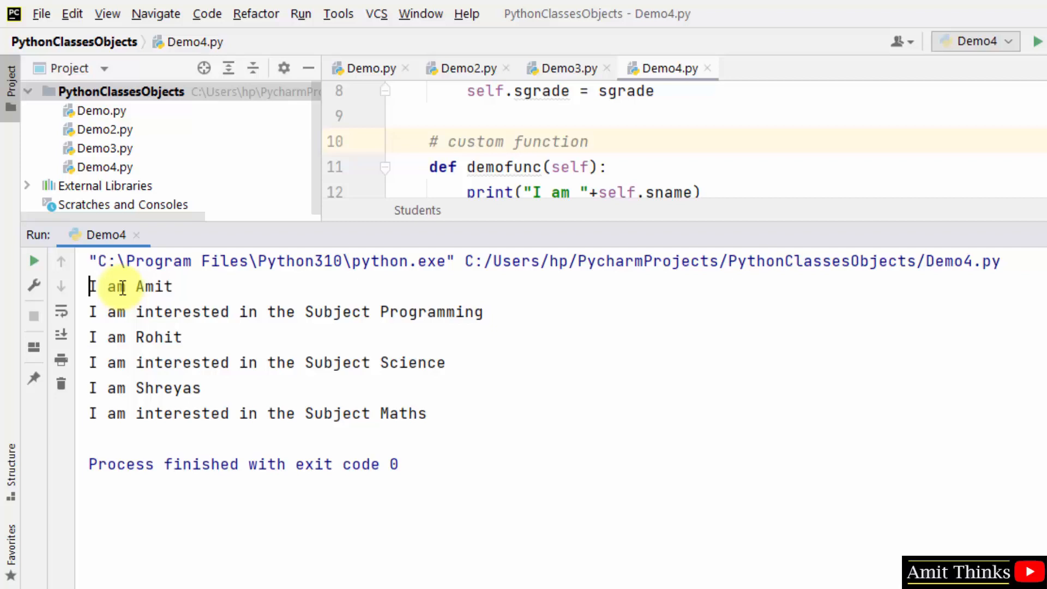
pyautogui.moveTo(90, 337); pyautogui.dragTo(444, 362)
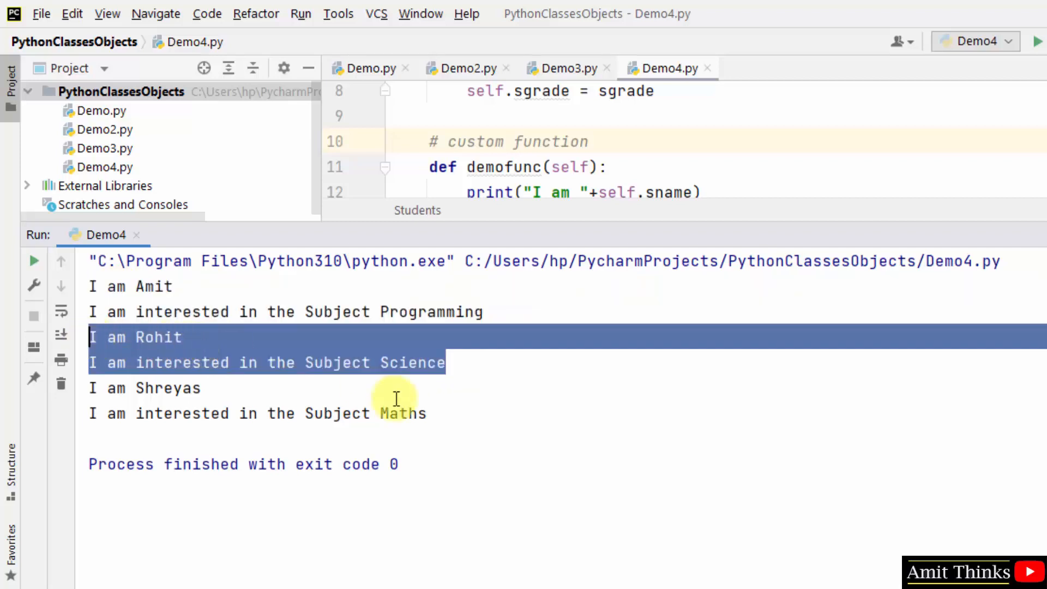